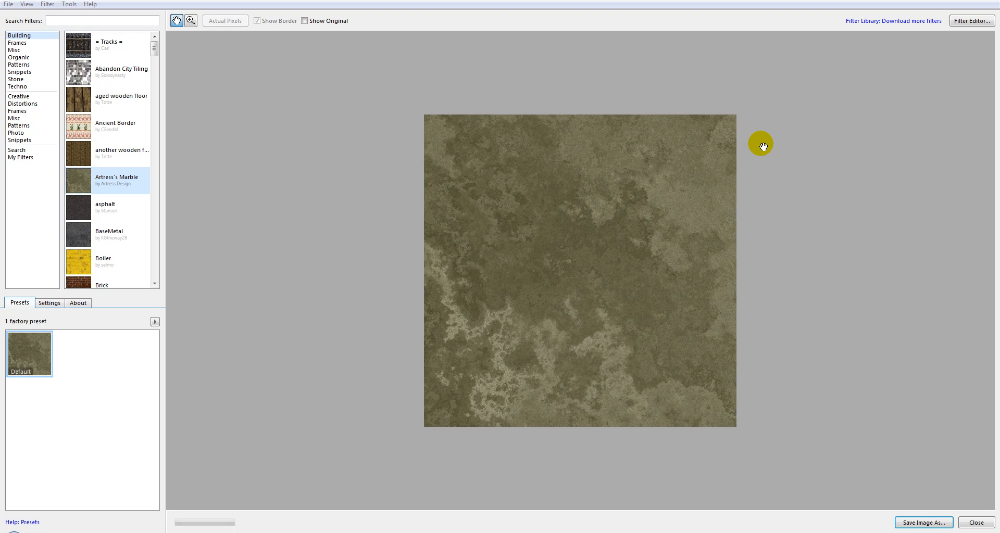
{"action": "mouse_move", "coordinate": [202, 183]}
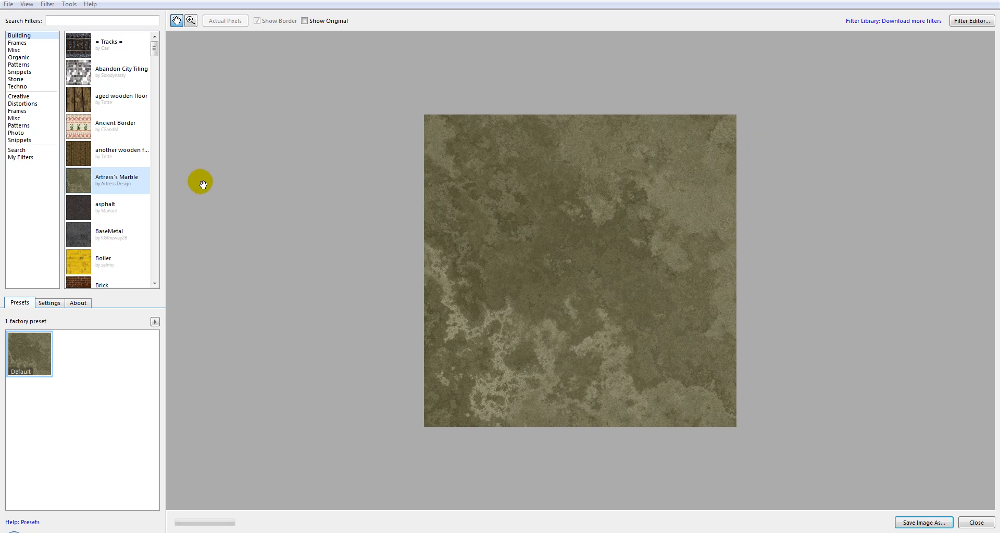
{"action": "mouse_move", "coordinate": [635, 71]}
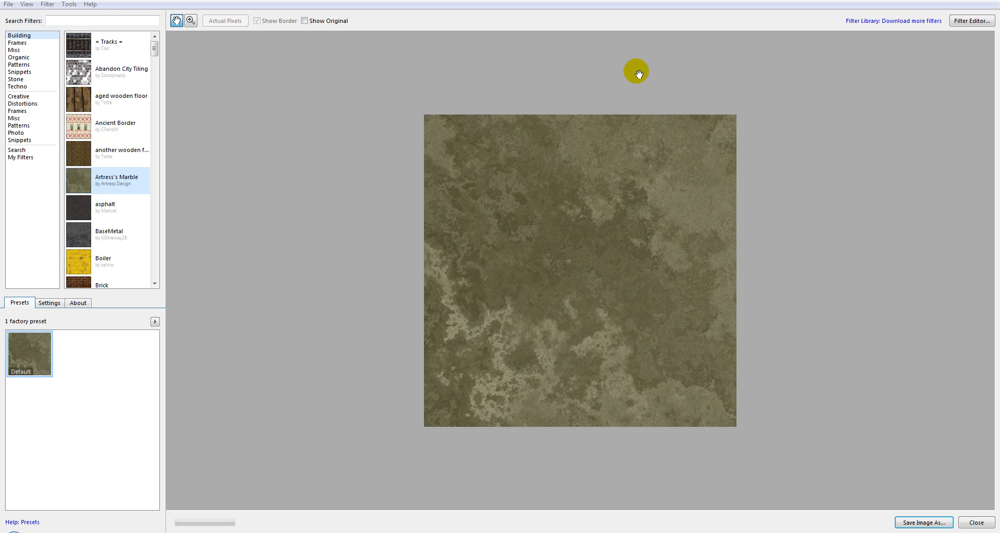
{"action": "mouse_move", "coordinate": [715, 256]}
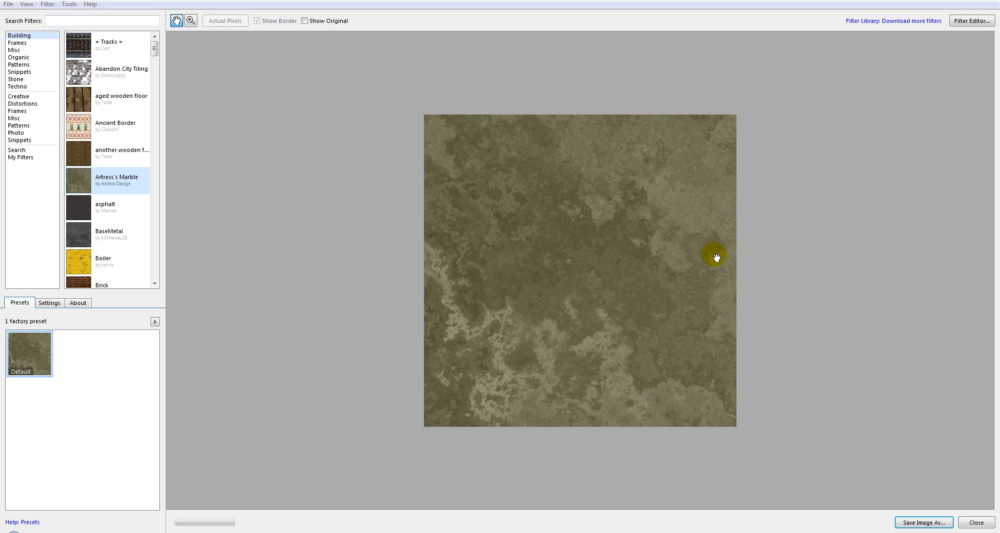
{"action": "mouse_move", "coordinate": [949, 56]}
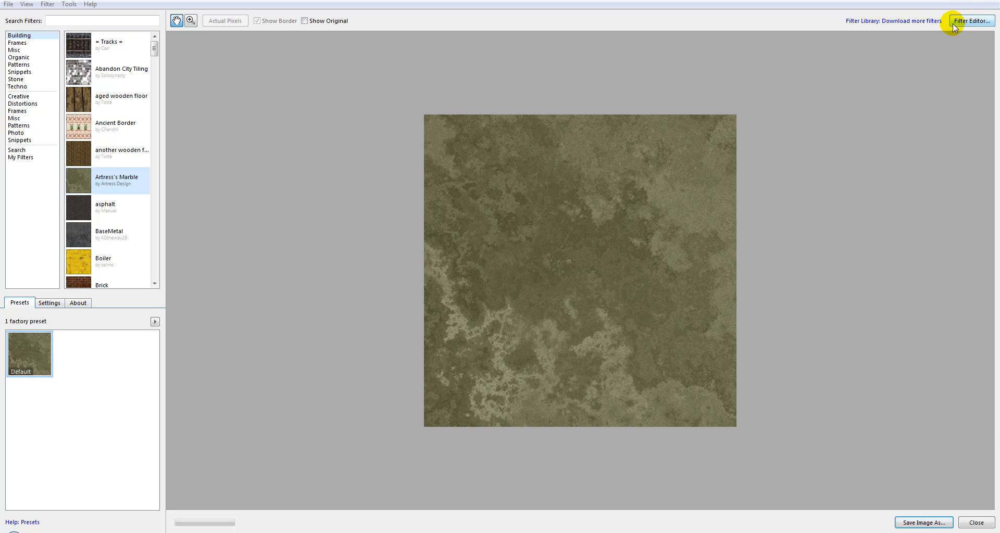
{"action": "mouse_move", "coordinate": [390, 219]}
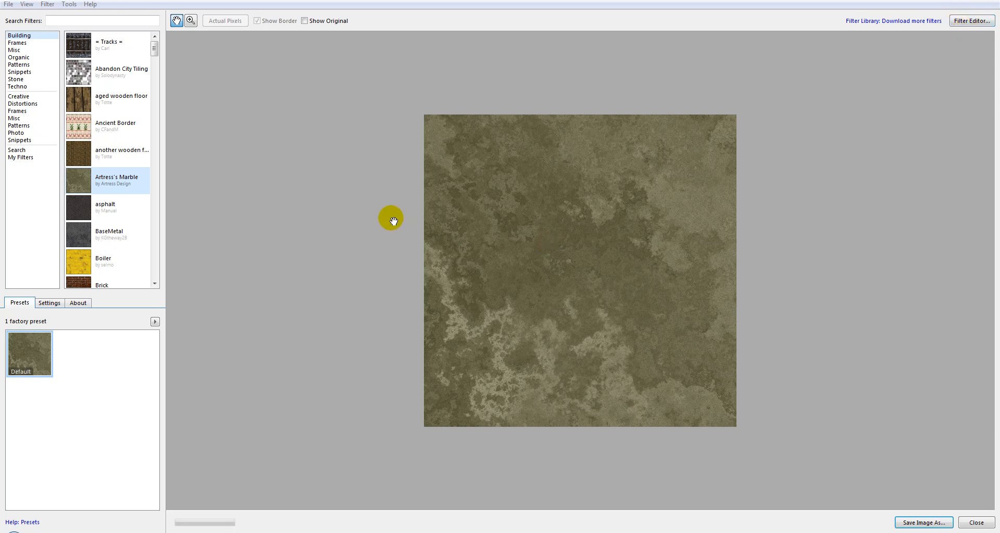
{"action": "mouse_move", "coordinate": [213, 119]}
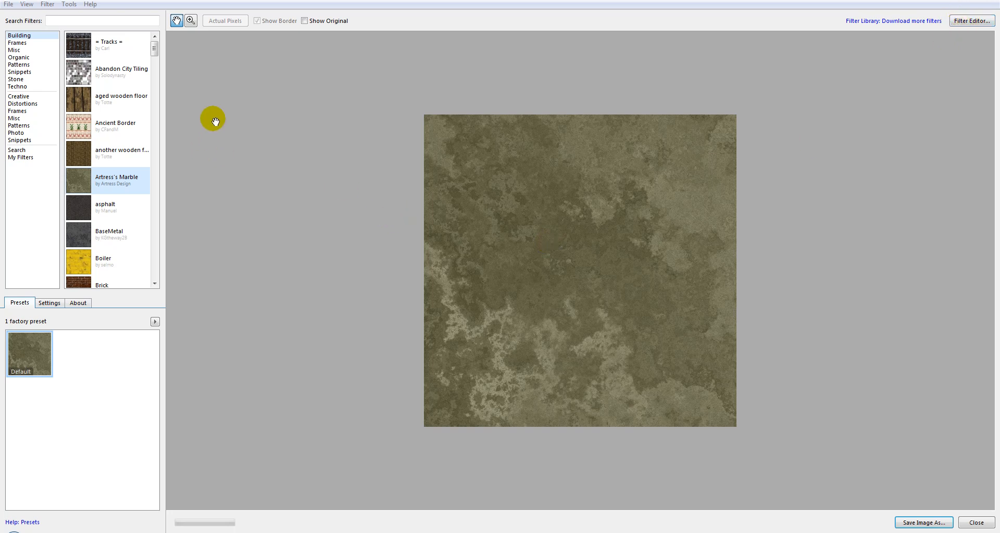
{"action": "mouse_move", "coordinate": [635, 165]}
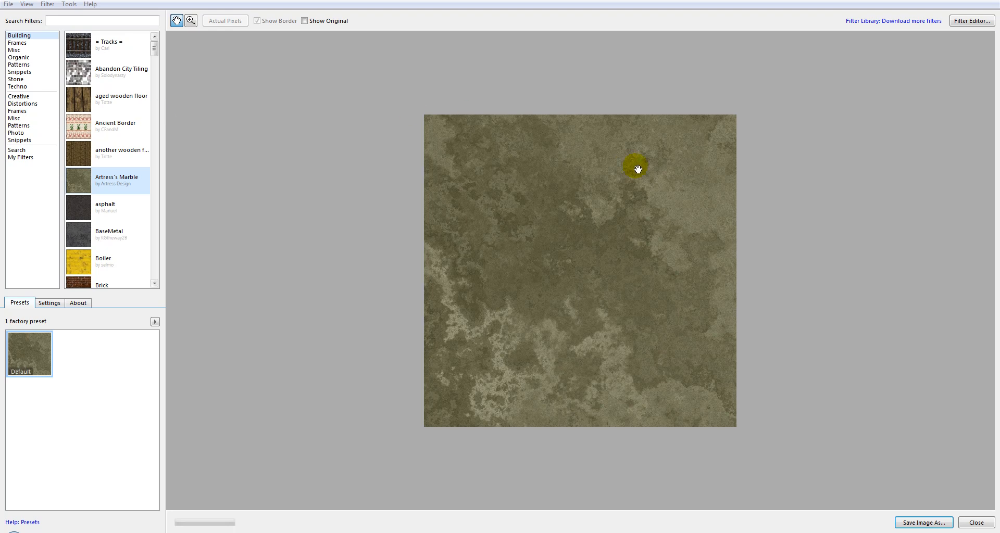
{"action": "mouse_move", "coordinate": [80, 108]}
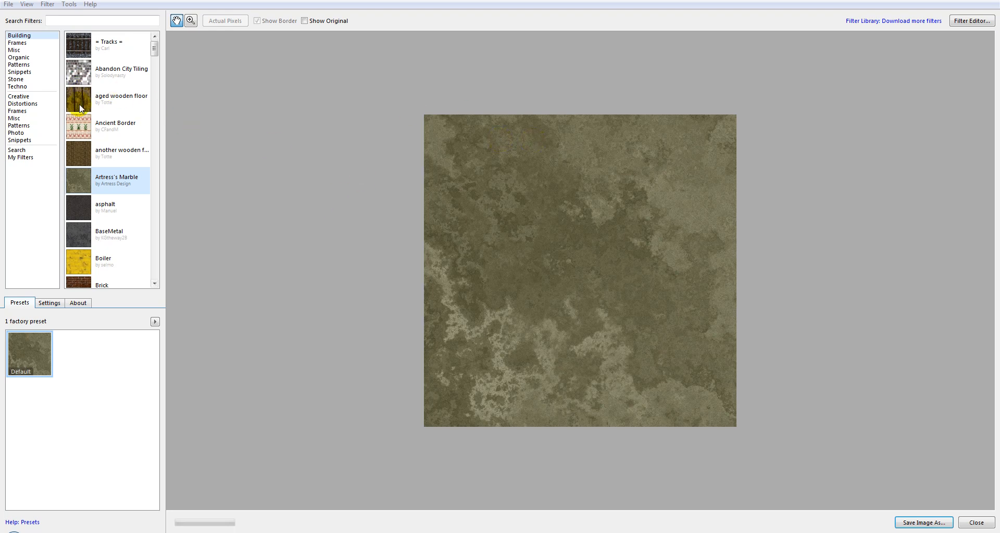
{"action": "mouse_move", "coordinate": [164, 121]}
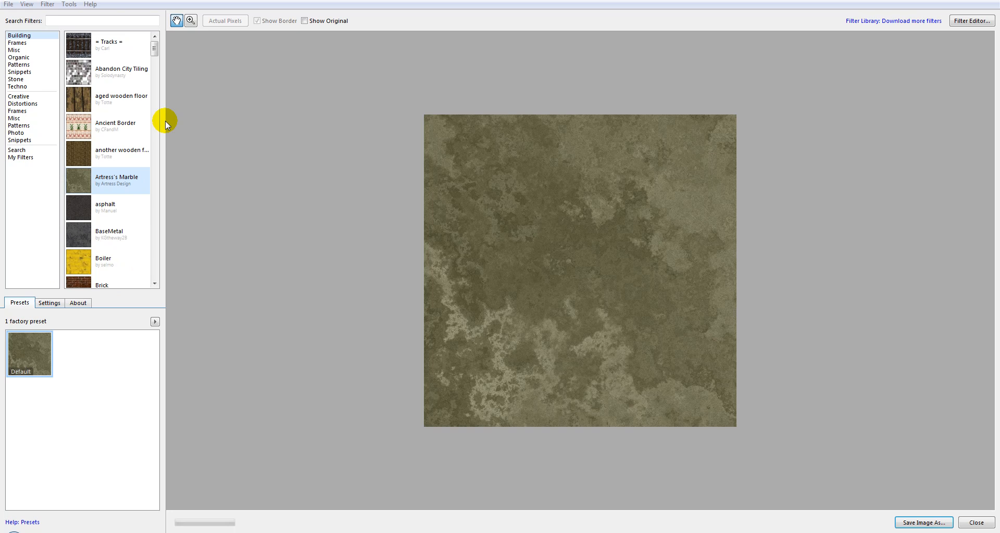
{"action": "mouse_move", "coordinate": [259, 108]}
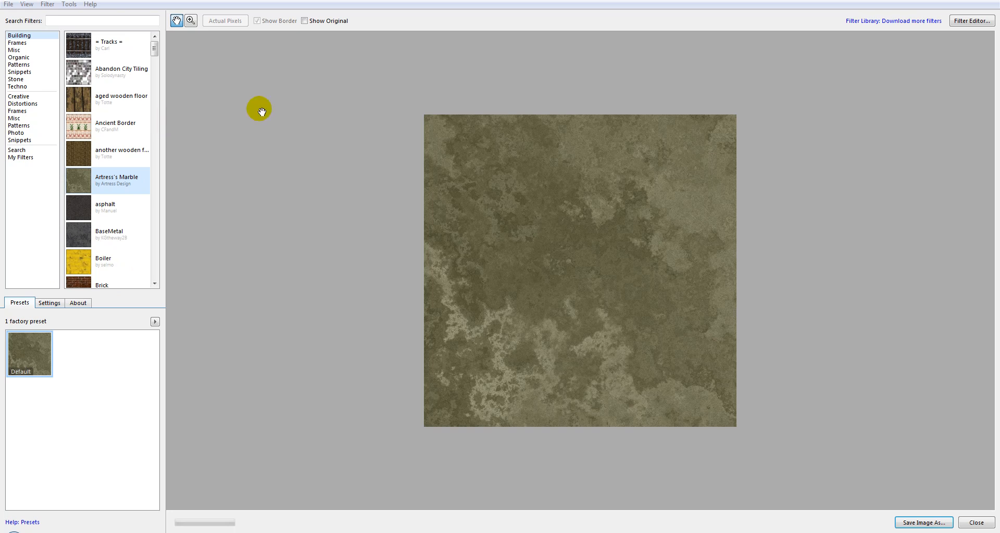
{"action": "mouse_move", "coordinate": [740, 193]}
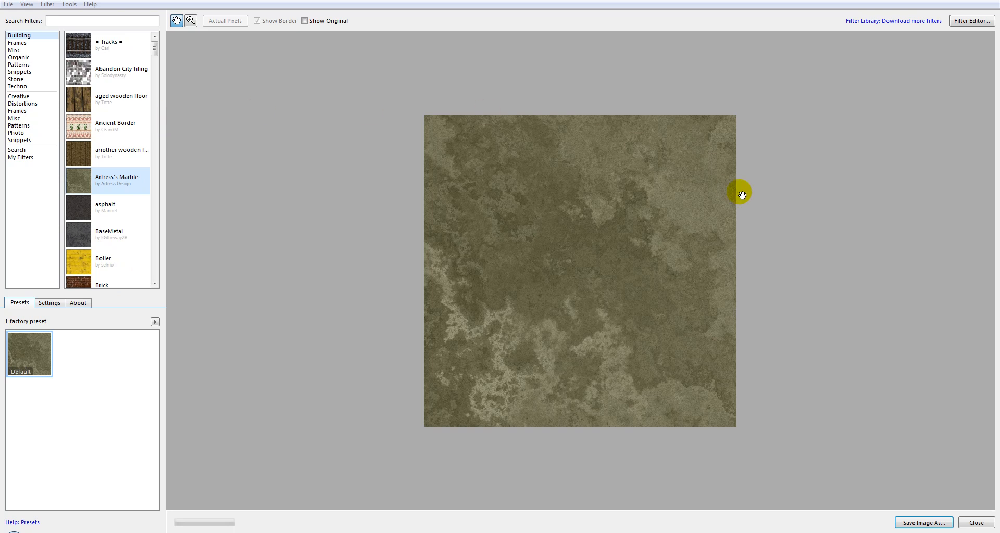
{"action": "mouse_move", "coordinate": [753, 180]}
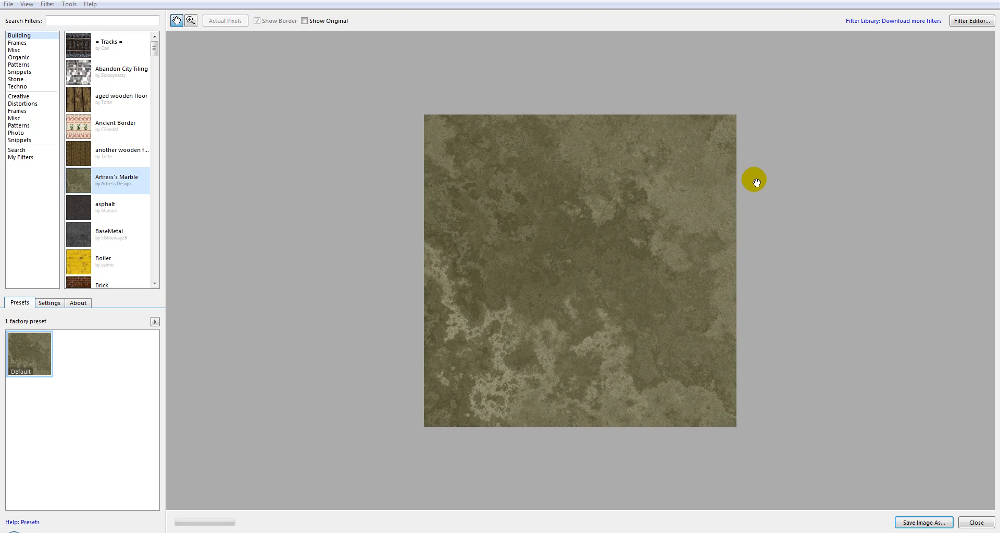
{"action": "mouse_move", "coordinate": [298, 90]}
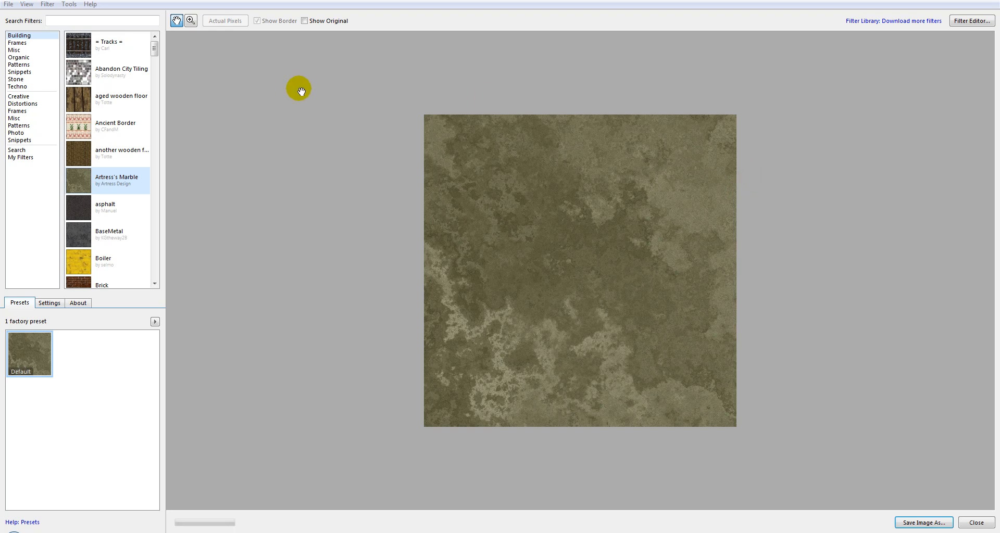
{"action": "mouse_move", "coordinate": [127, 145]}
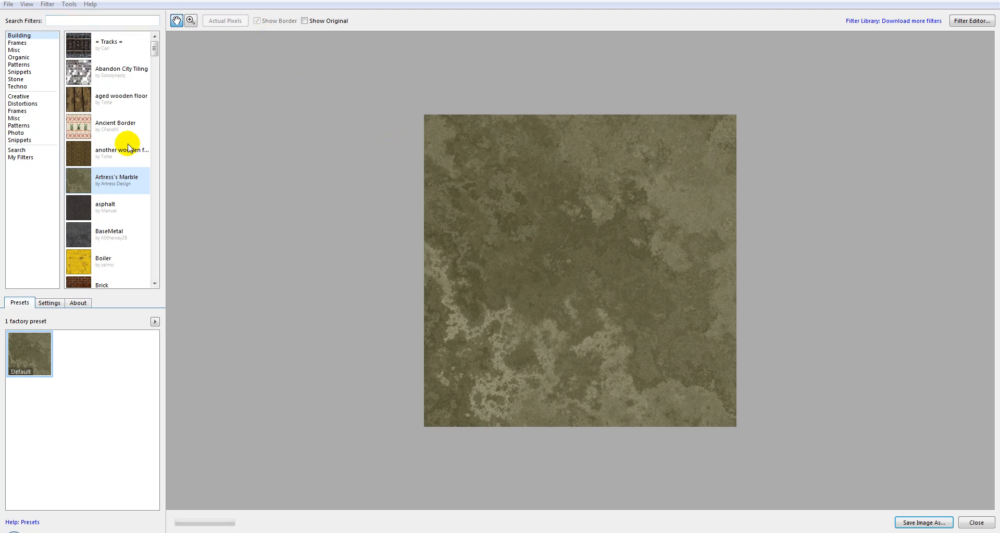
{"action": "mouse_move", "coordinate": [569, 249]}
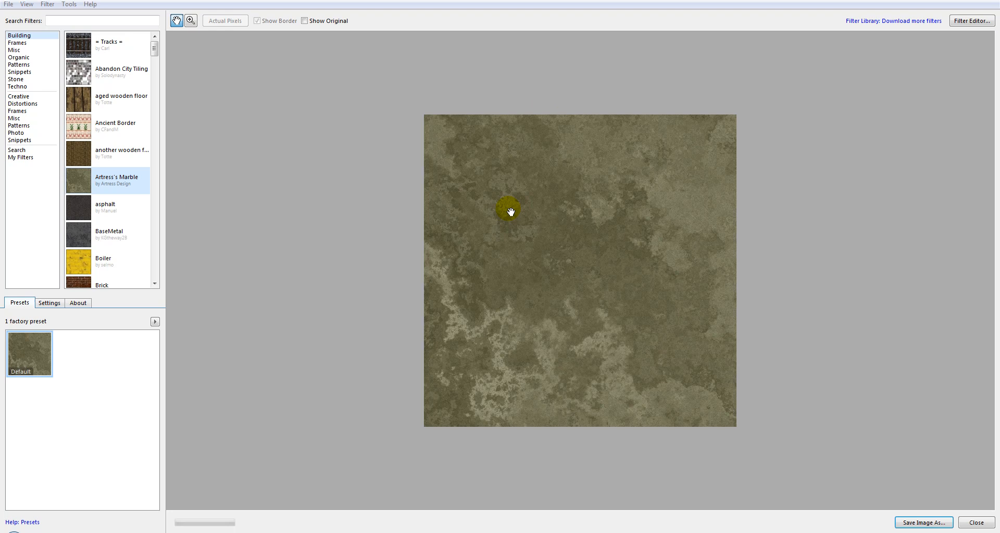
{"action": "mouse_move", "coordinate": [482, 141]}
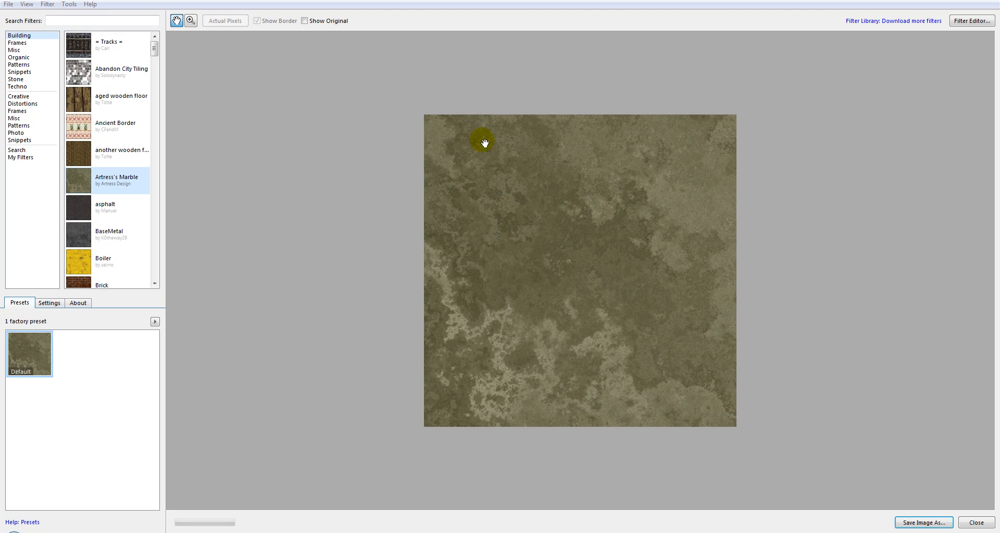
{"action": "mouse_move", "coordinate": [388, 129]}
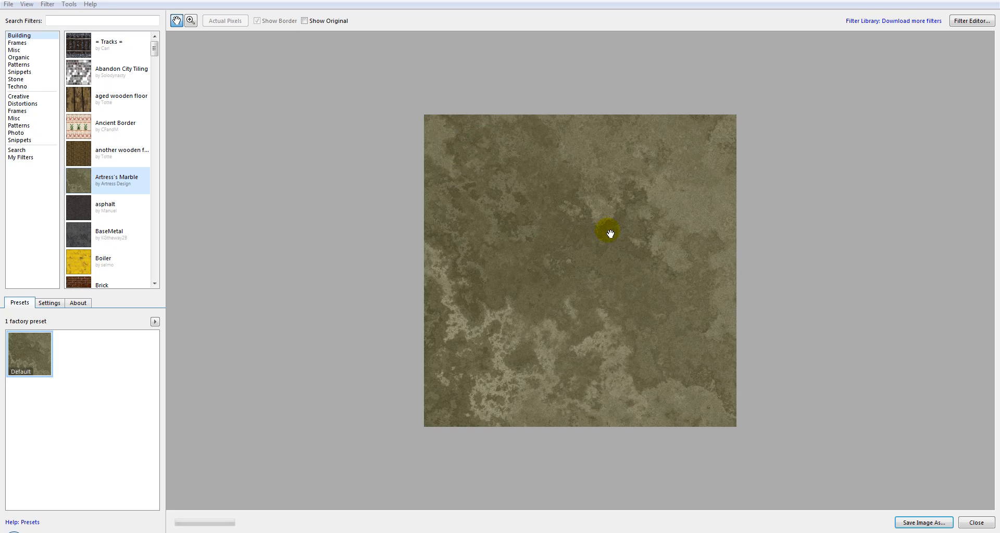
{"action": "mouse_move", "coordinate": [350, 140]}
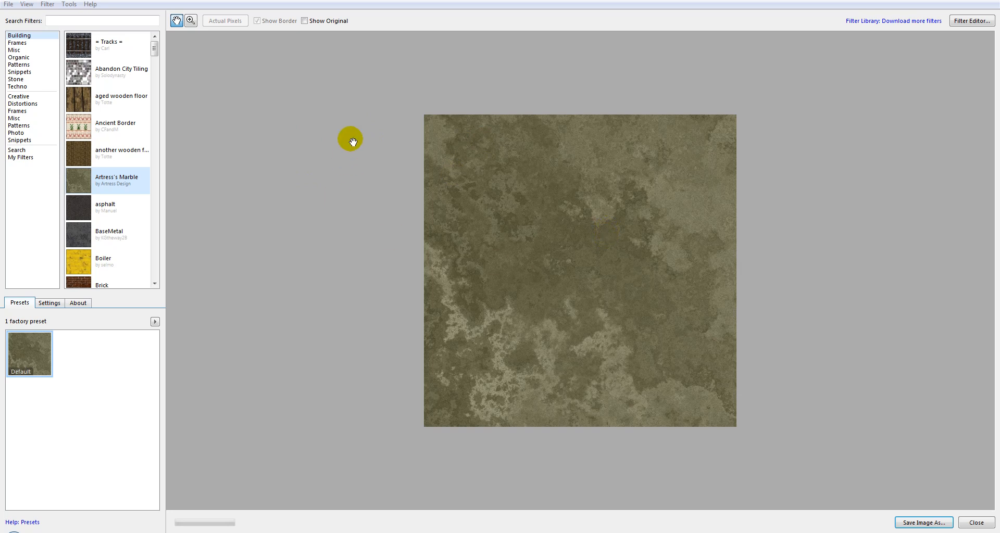
{"action": "mouse_move", "coordinate": [475, 288]}
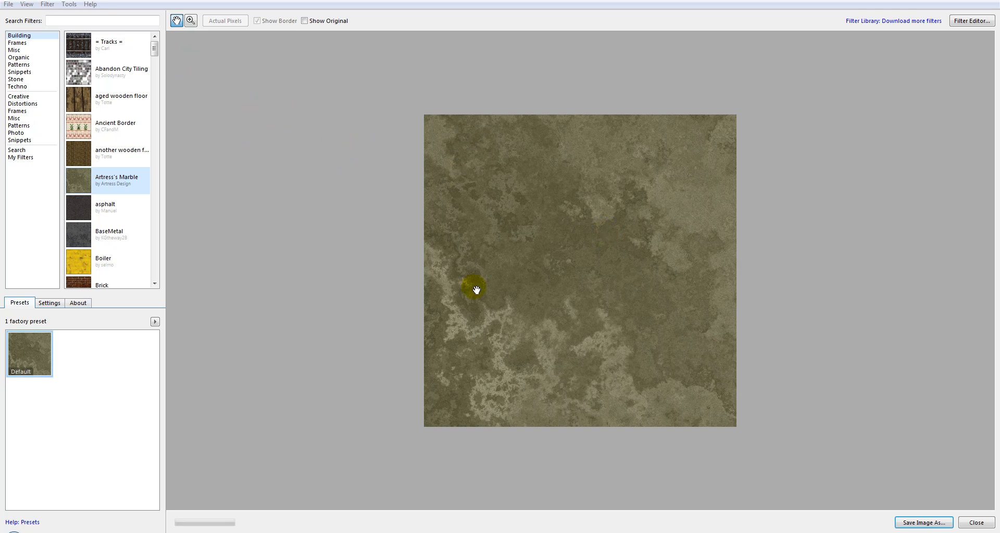
{"action": "mouse_move", "coordinate": [353, 192]}
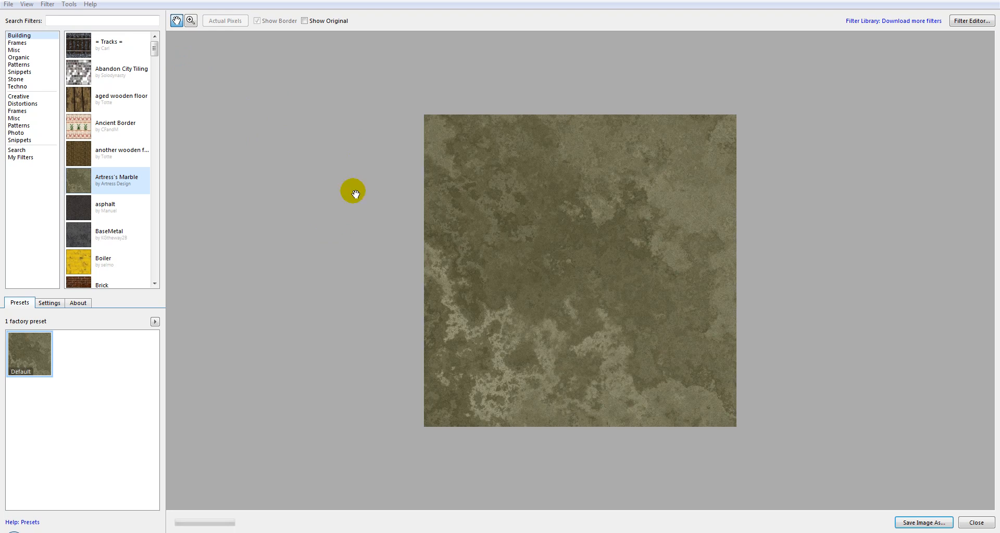
{"action": "mouse_move", "coordinate": [234, 214]}
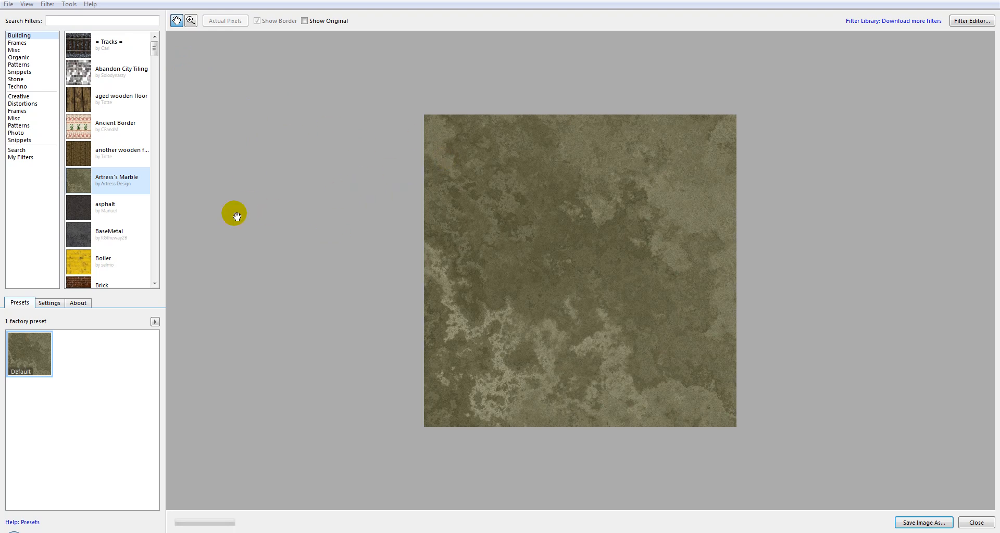
{"action": "mouse_move", "coordinate": [483, 220]}
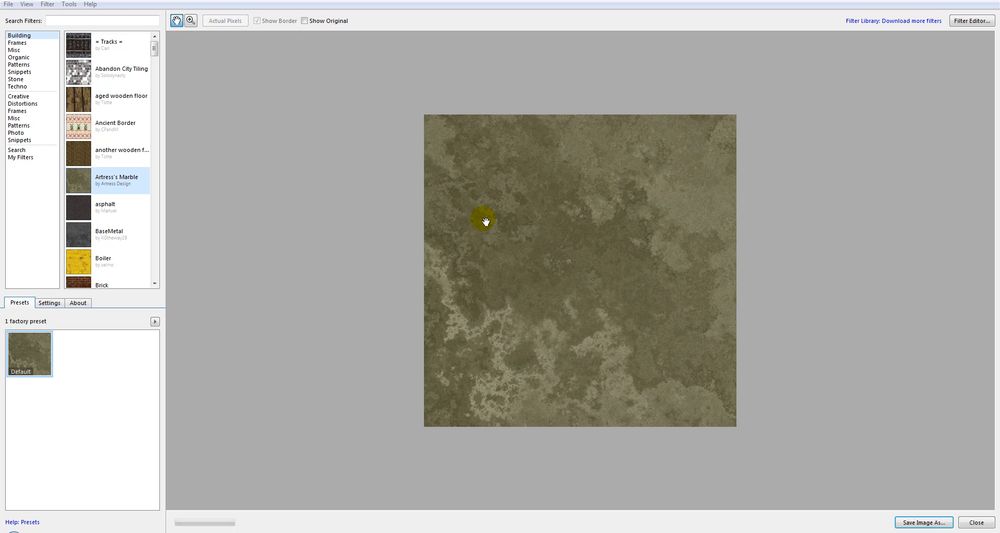
{"action": "mouse_move", "coordinate": [384, 214]}
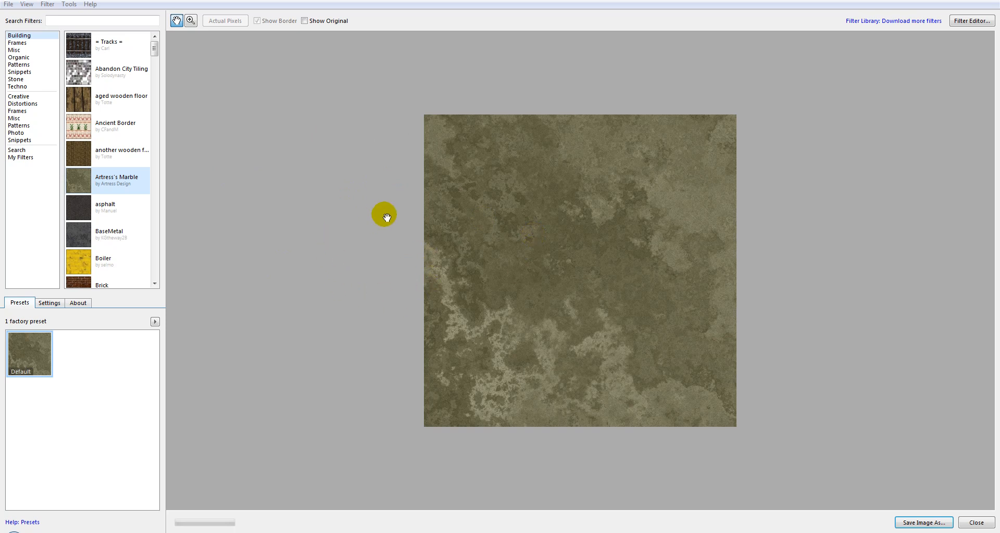
{"action": "mouse_move", "coordinate": [676, 256]}
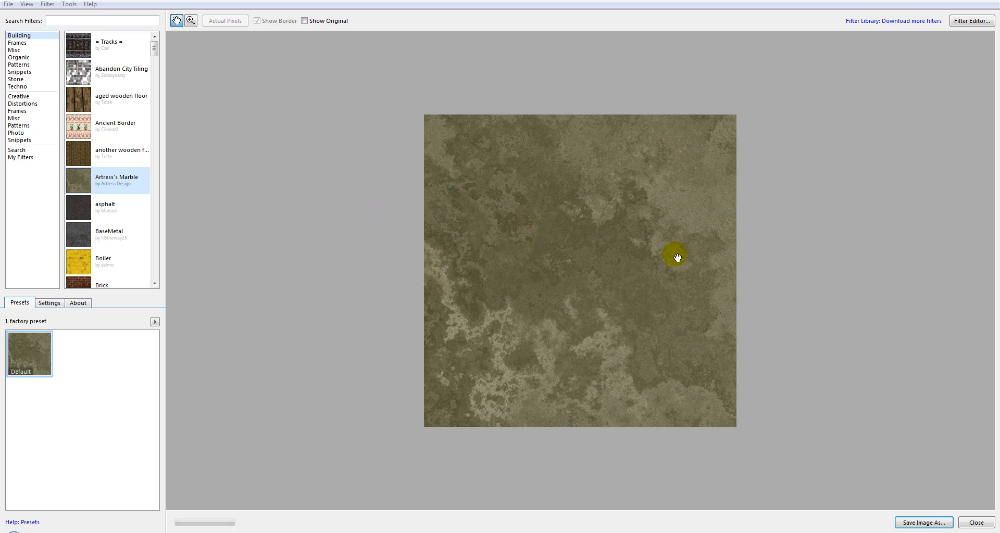
{"action": "mouse_move", "coordinate": [381, 202]}
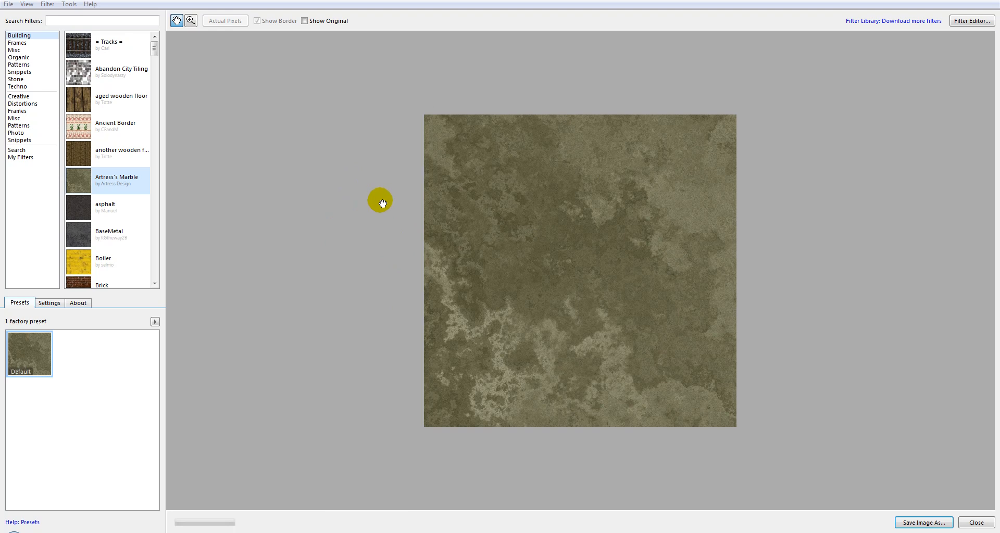
{"action": "mouse_move", "coordinate": [373, 139]}
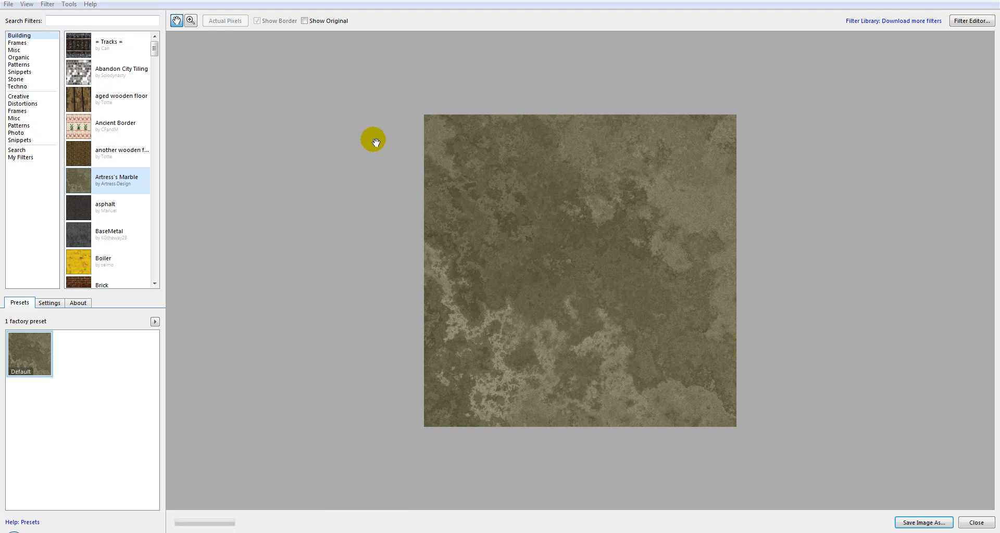
{"action": "mouse_move", "coordinate": [326, 224]}
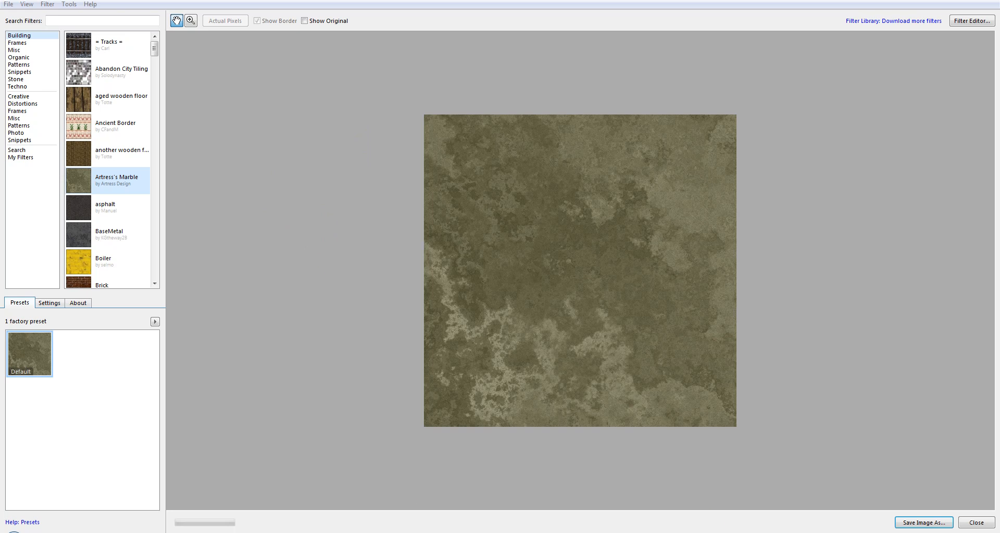
{"action": "mouse_move", "coordinate": [263, 120]}
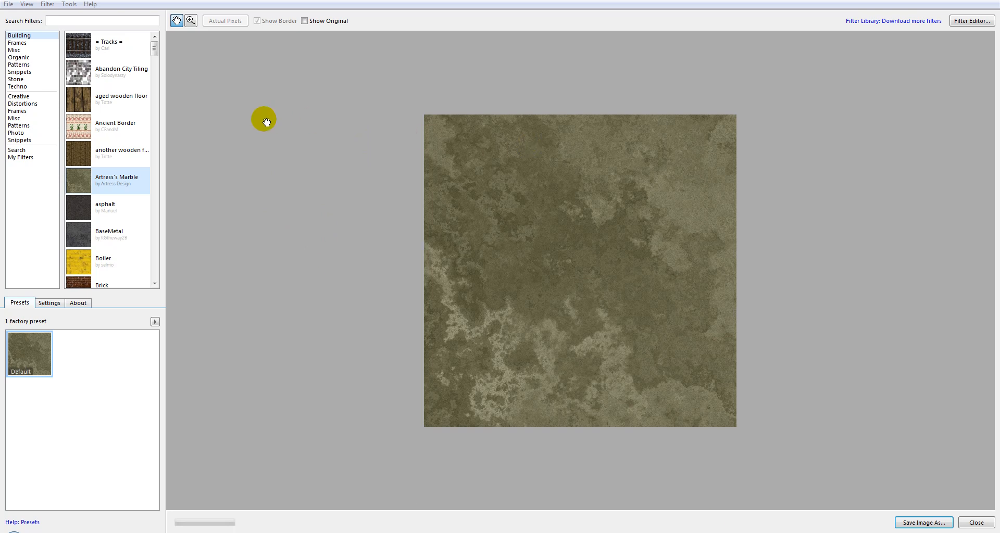
{"action": "mouse_move", "coordinate": [6, 5]}
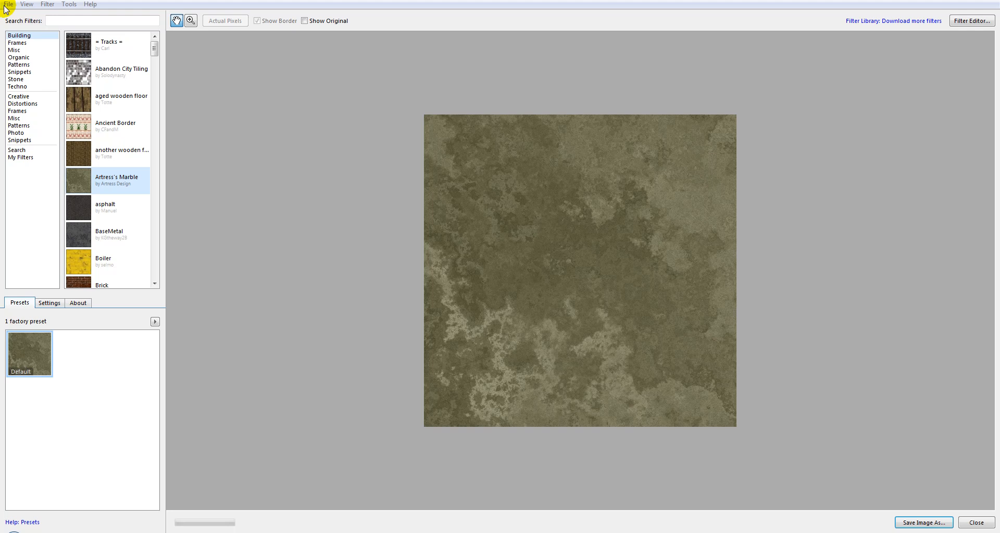
{"action": "mouse_move", "coordinate": [121, 83]}
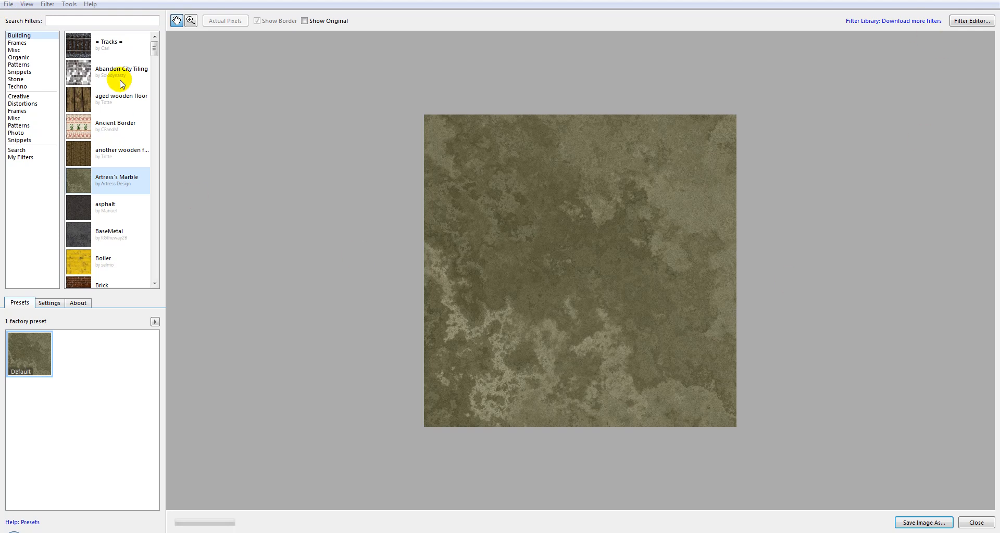
{"action": "mouse_move", "coordinate": [100, 8]}
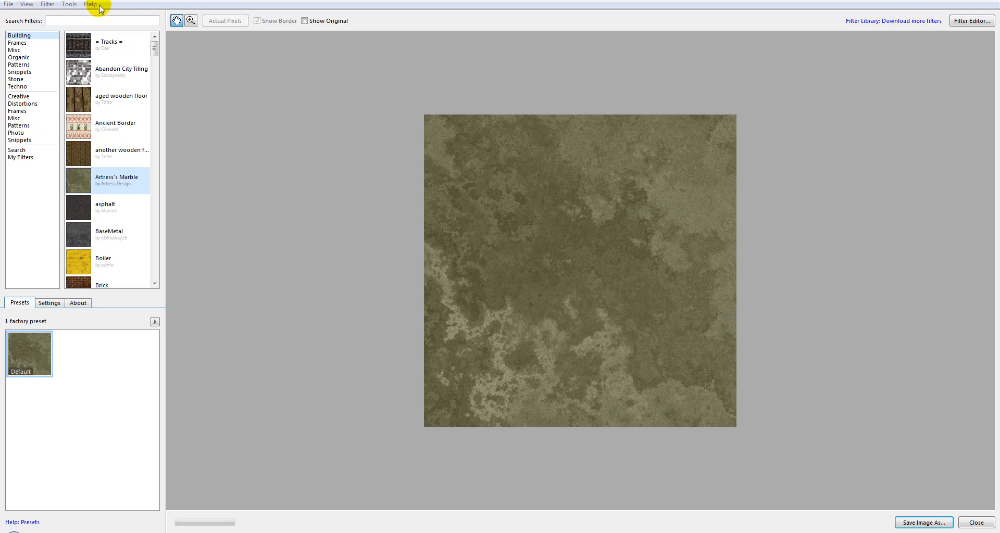
{"action": "mouse_move", "coordinate": [9, 7]}
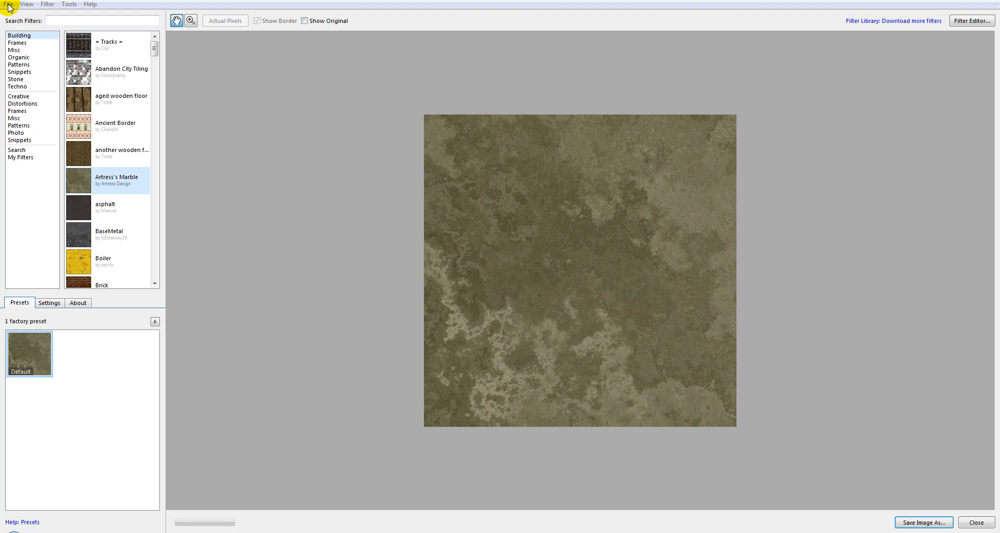
{"action": "left_click", "coordinate": [8, 5]}
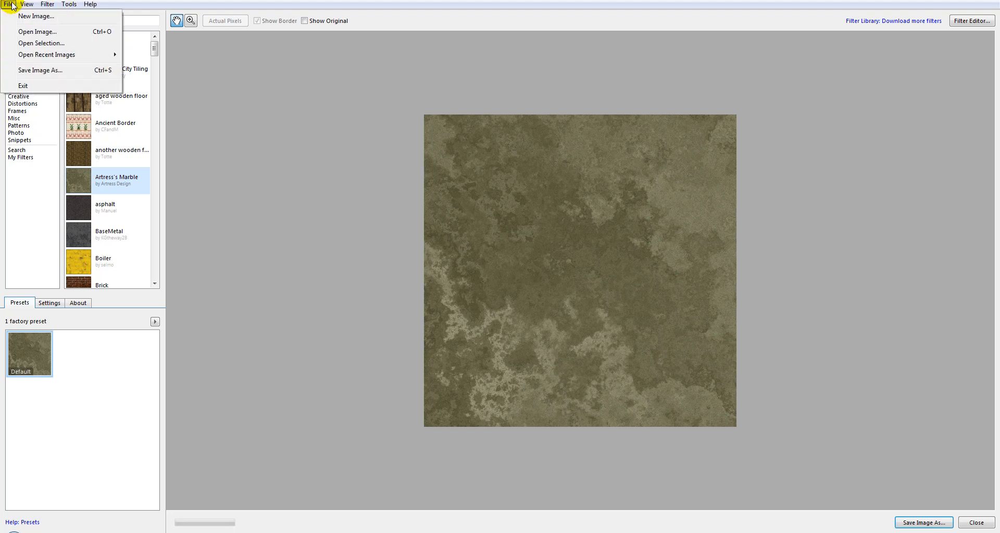
{"action": "left_click", "coordinate": [411, 25]}
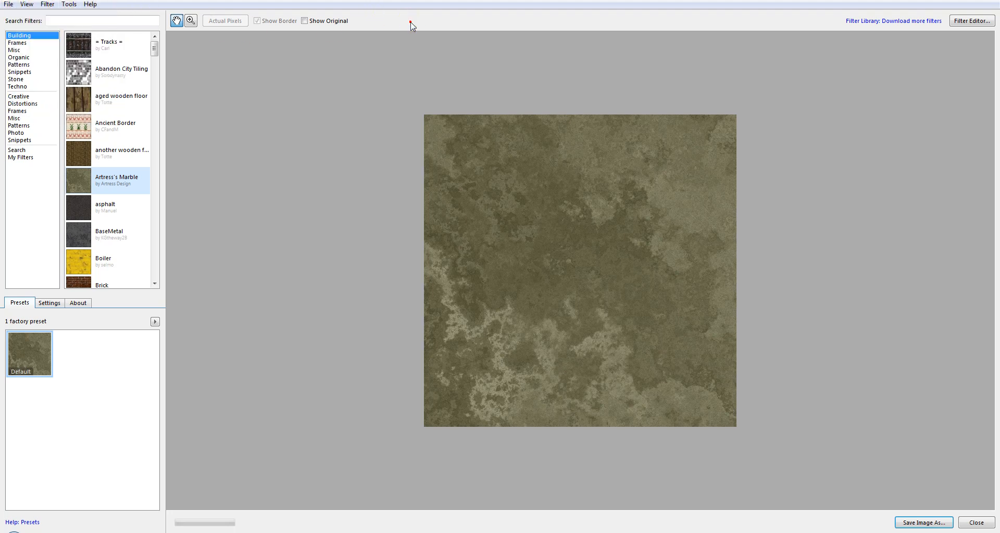
{"action": "mouse_move", "coordinate": [134, 268]}
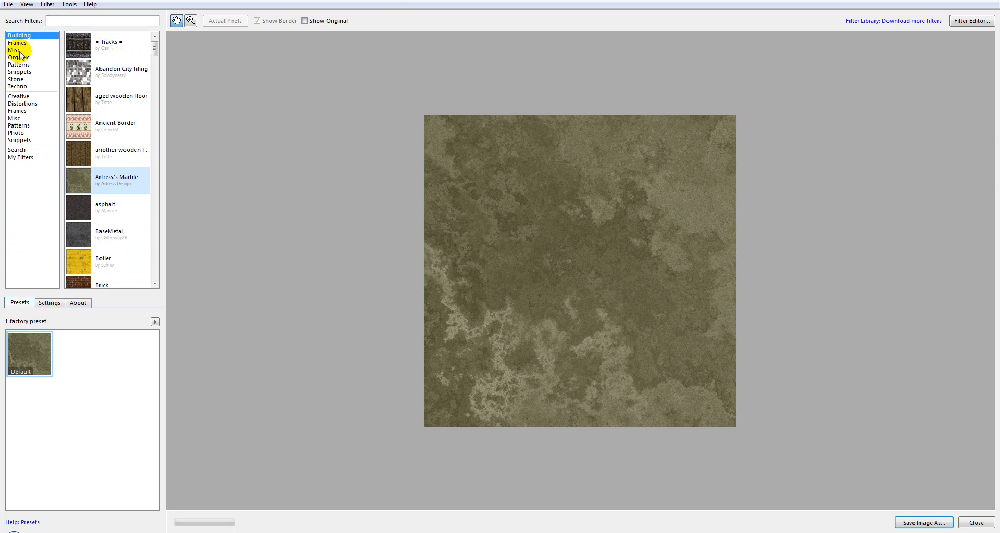
{"action": "mouse_move", "coordinate": [105, 267]}
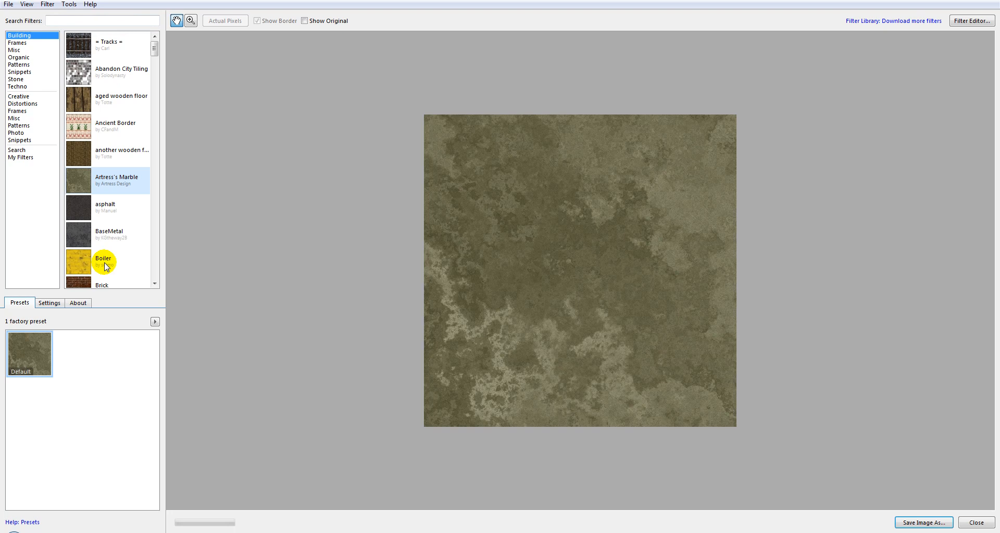
{"action": "mouse_move", "coordinate": [144, 31]}
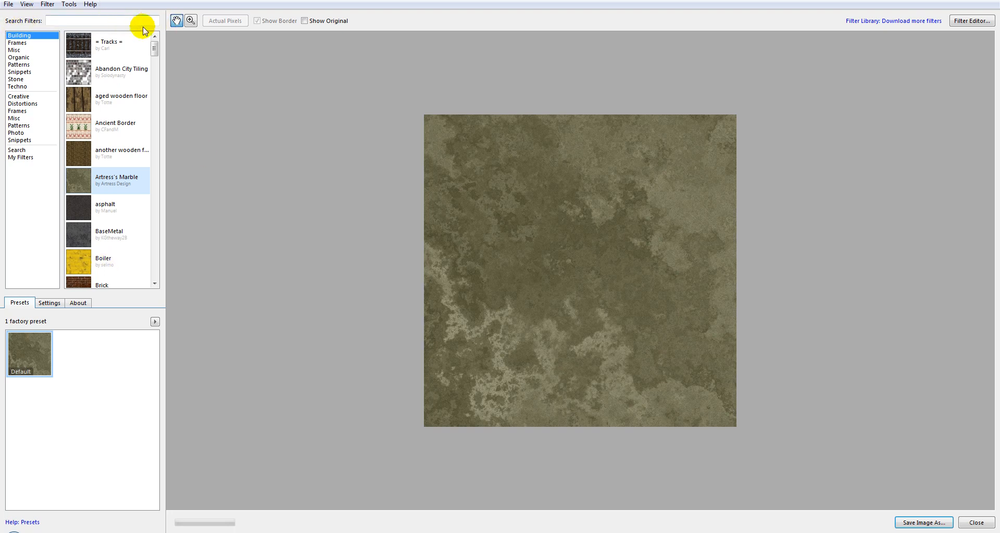
{"action": "mouse_move", "coordinate": [116, 157]}
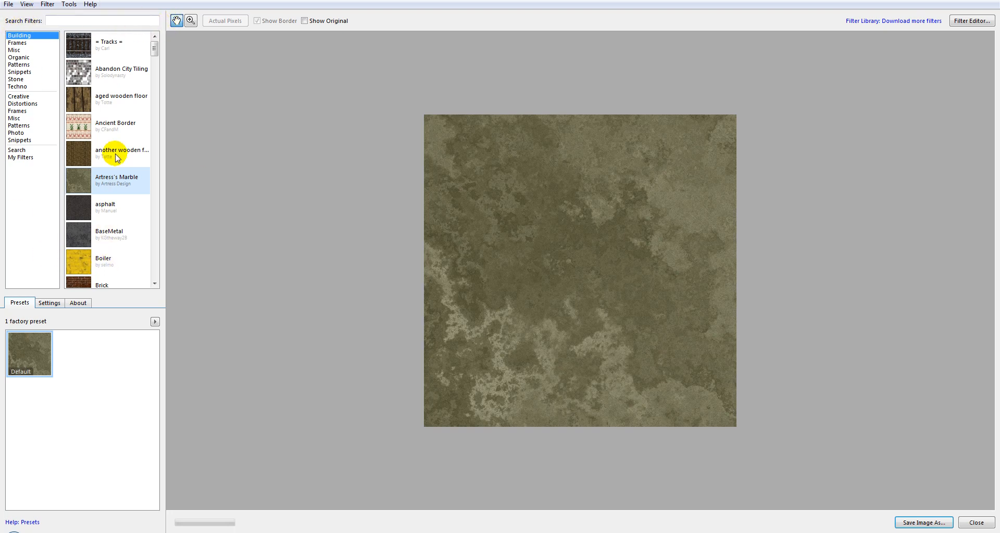
{"action": "mouse_move", "coordinate": [122, 174]}
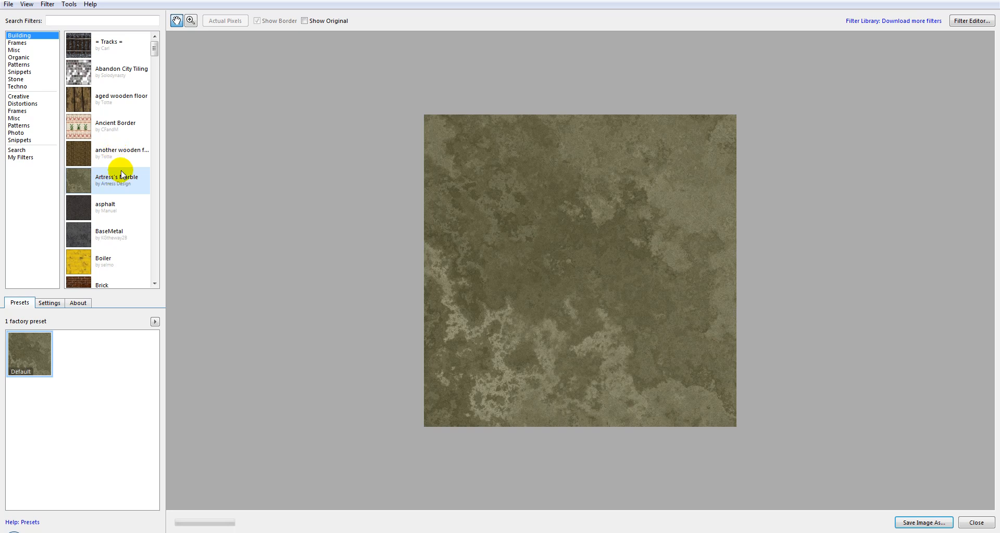
{"action": "mouse_move", "coordinate": [36, 17]}
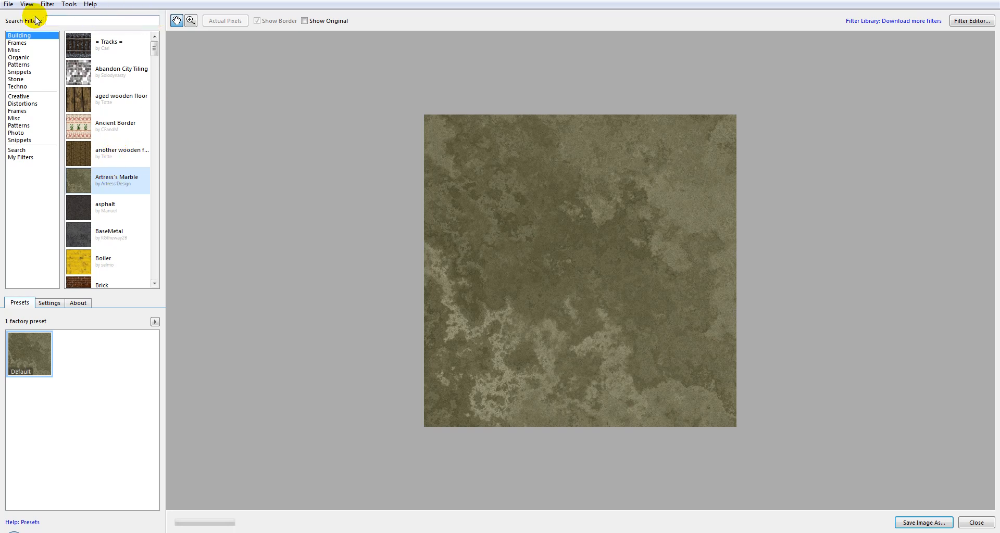
{"action": "mouse_move", "coordinate": [470, 16]}
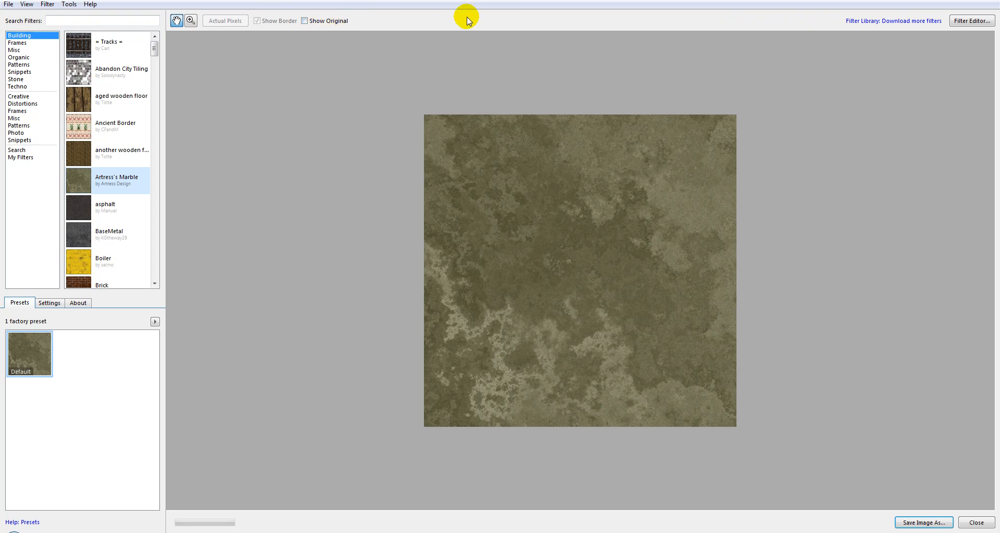
{"action": "mouse_move", "coordinate": [938, 25]}
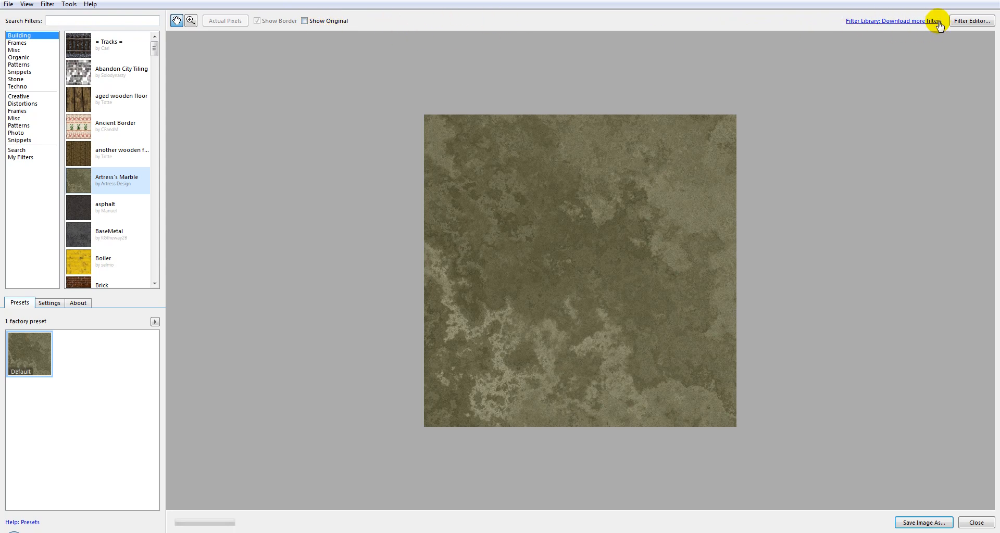
{"action": "mouse_move", "coordinate": [884, 25]}
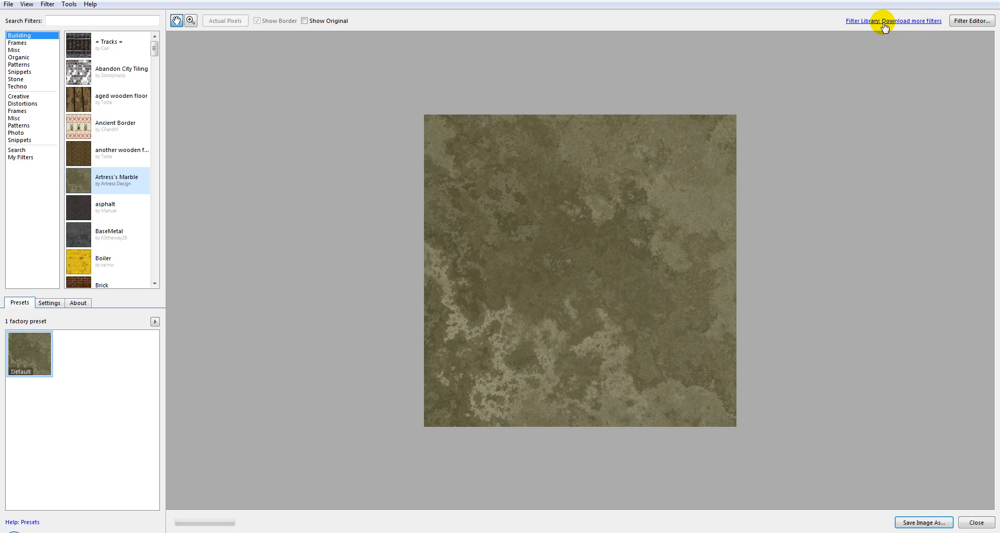
{"action": "mouse_move", "coordinate": [920, 18]}
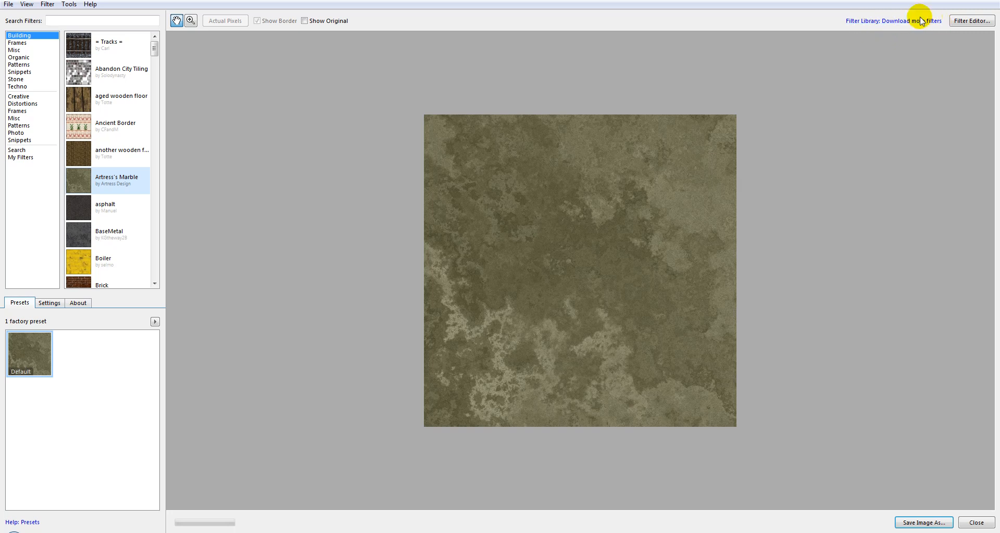
{"action": "mouse_move", "coordinate": [55, 21]}
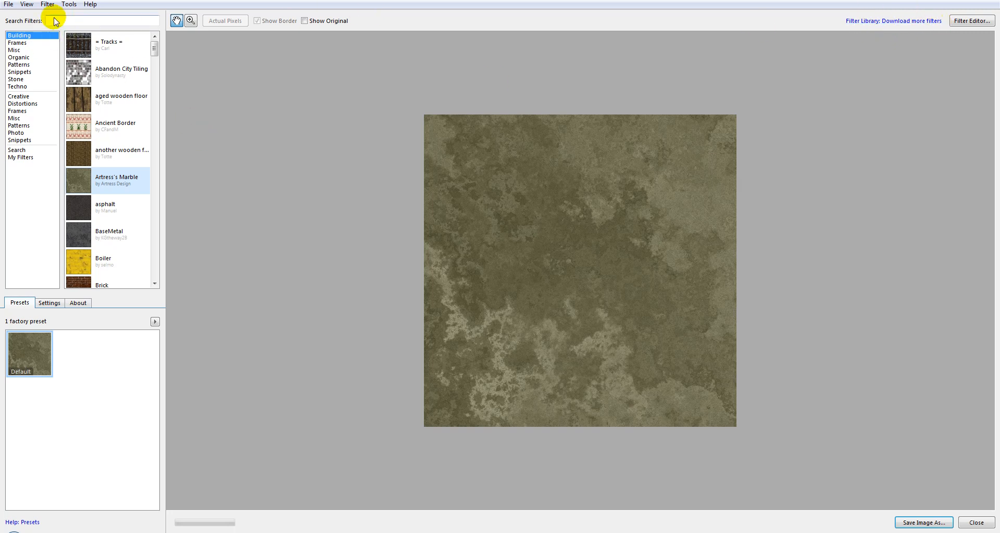
{"action": "mouse_move", "coordinate": [924, 34]}
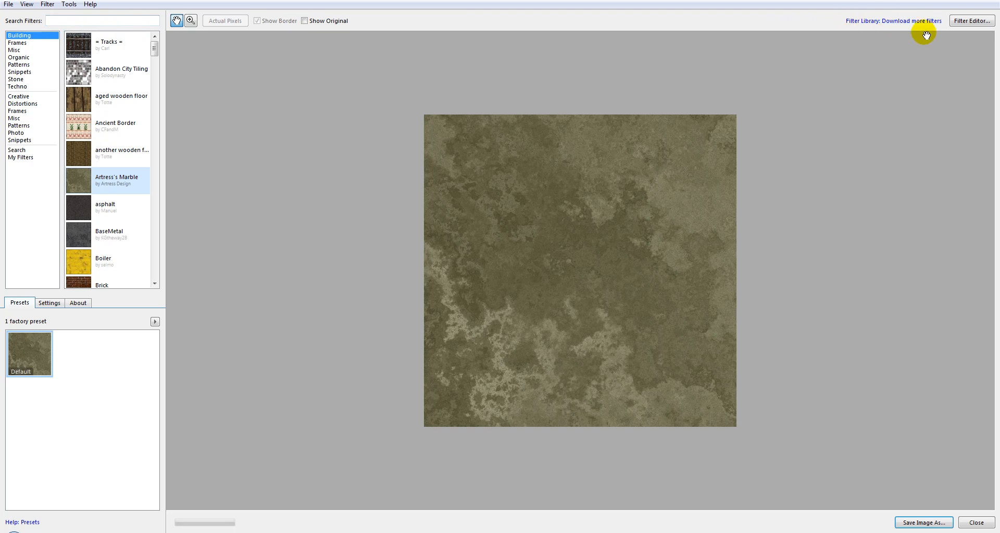
{"action": "mouse_move", "coordinate": [224, 294]}
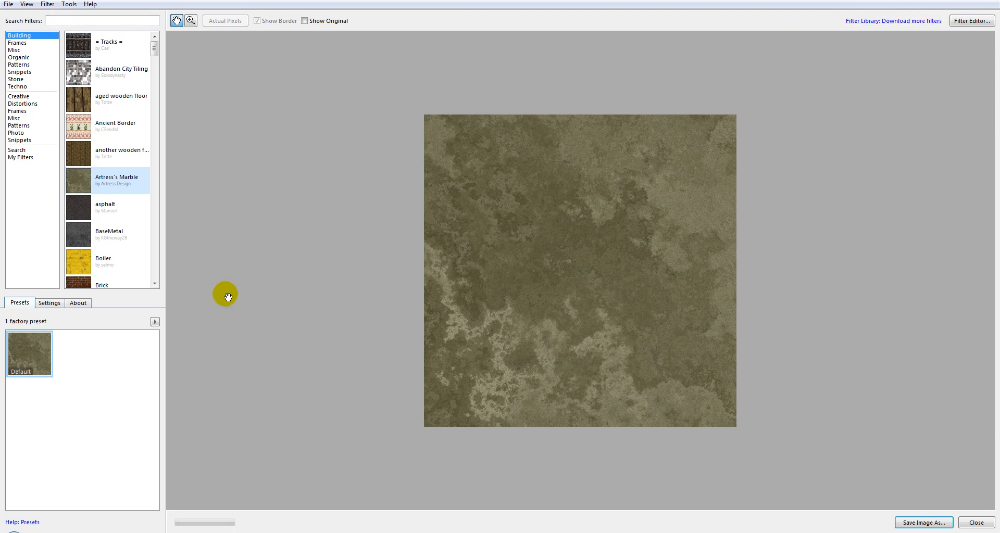
{"action": "mouse_move", "coordinate": [164, 352]}
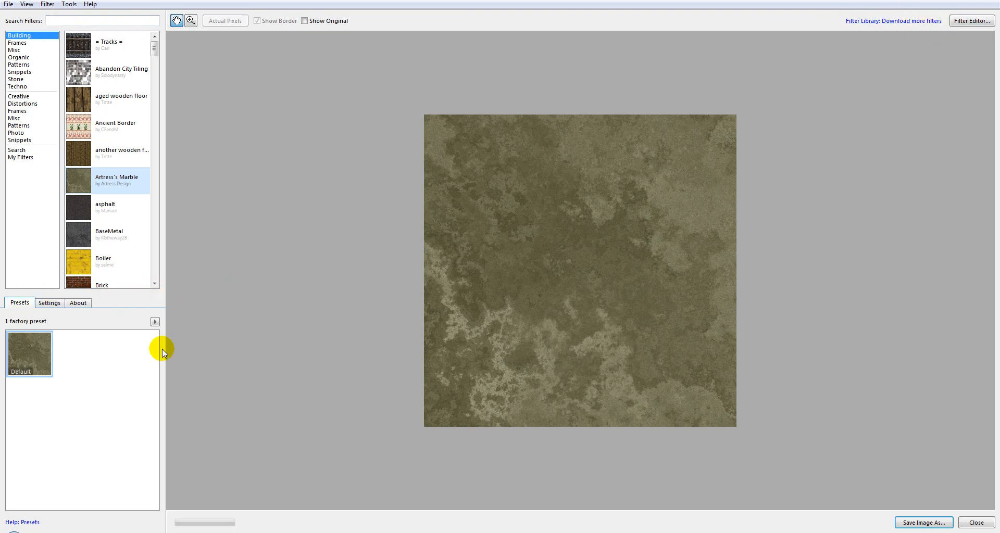
{"action": "mouse_move", "coordinate": [125, 320]}
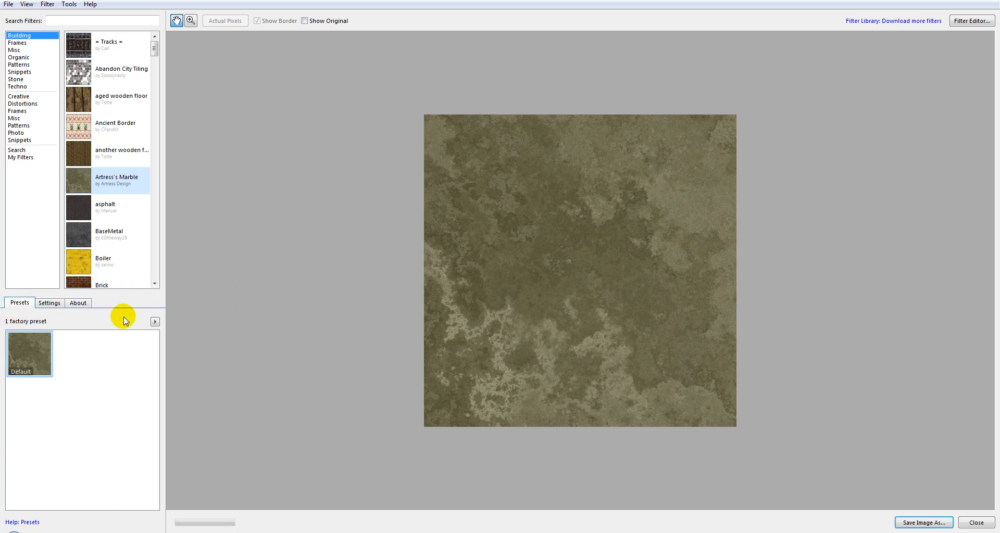
{"action": "mouse_move", "coordinate": [137, 461]}
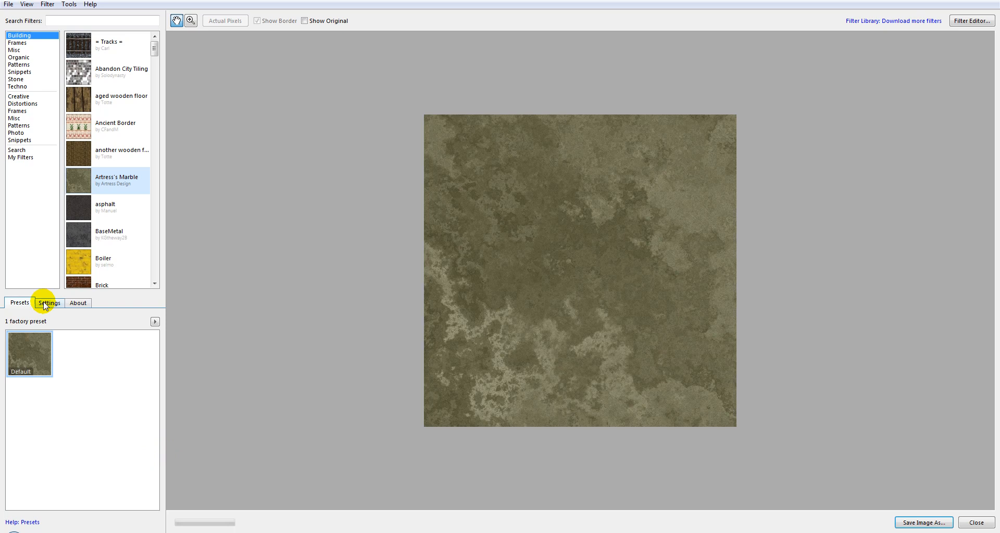
{"action": "left_click", "coordinate": [49, 302]}
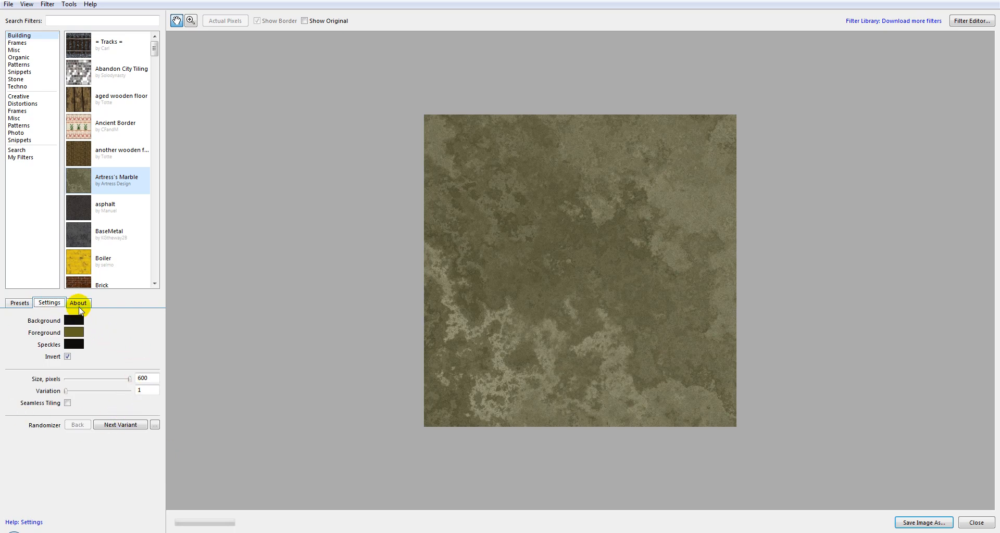
{"action": "left_click", "coordinate": [18, 302]}
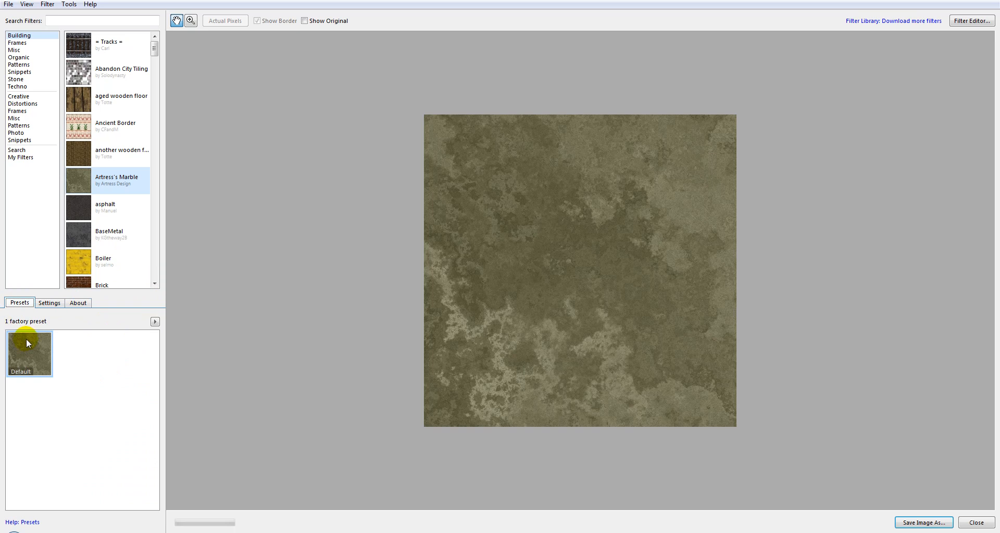
{"action": "mouse_move", "coordinate": [109, 423]}
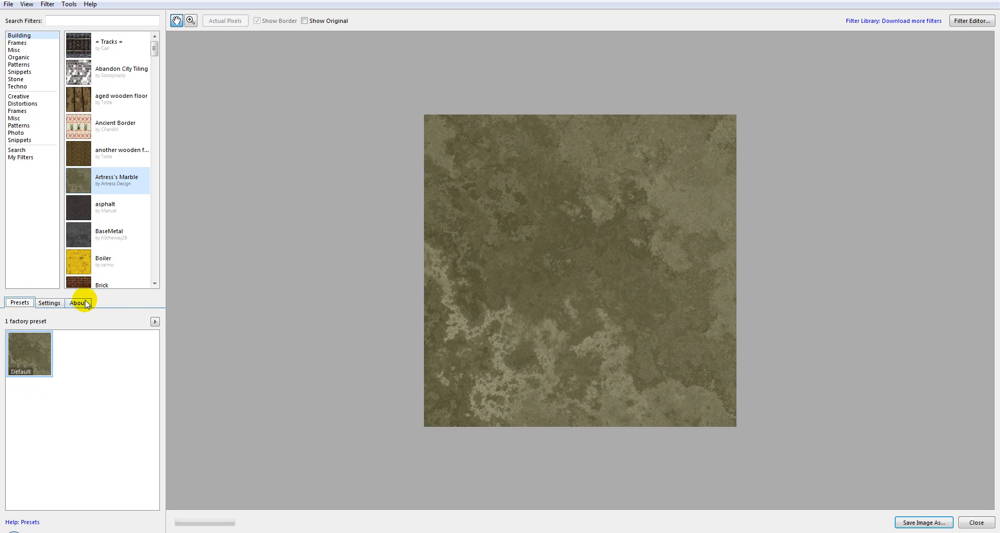
{"action": "mouse_move", "coordinate": [126, 305]}
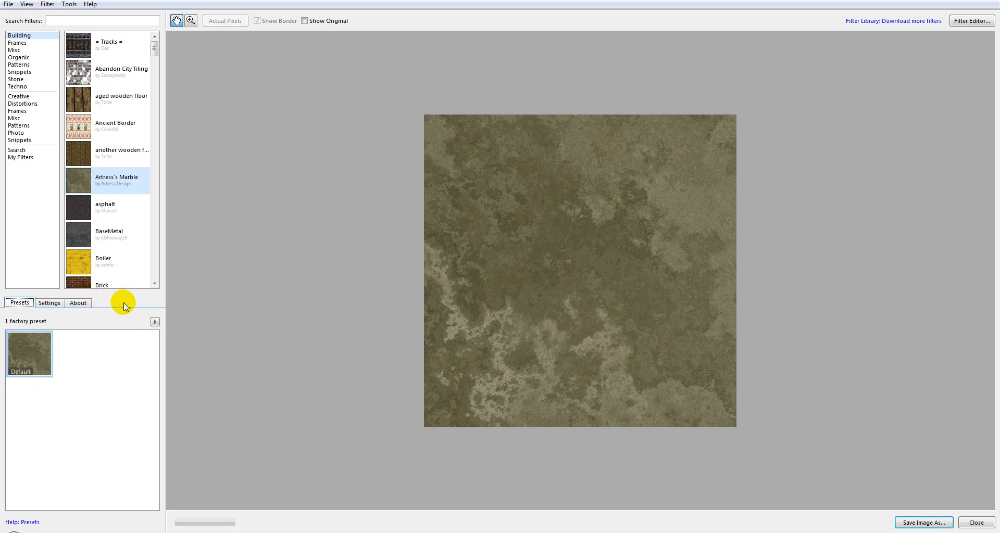
{"action": "mouse_move", "coordinate": [89, 497]}
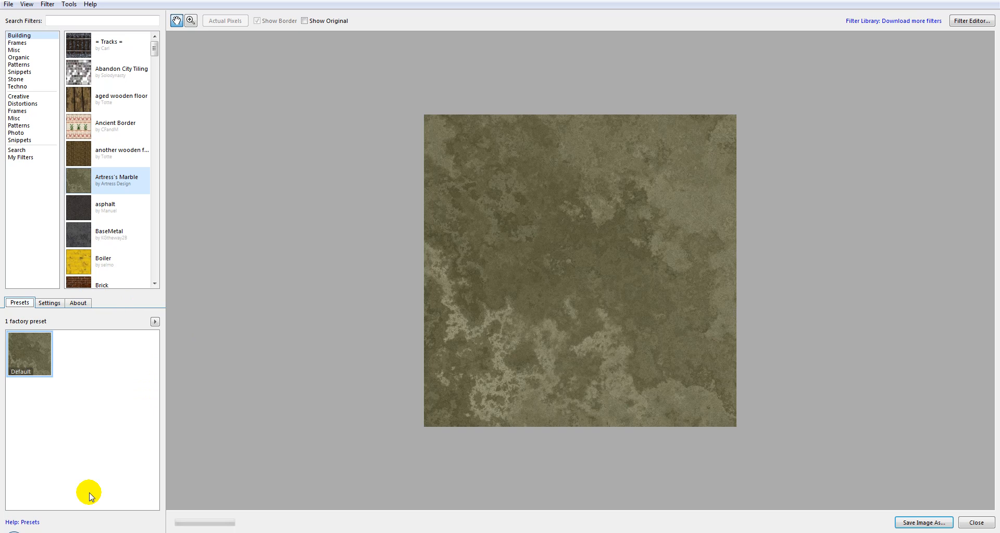
{"action": "mouse_move", "coordinate": [83, 486]}
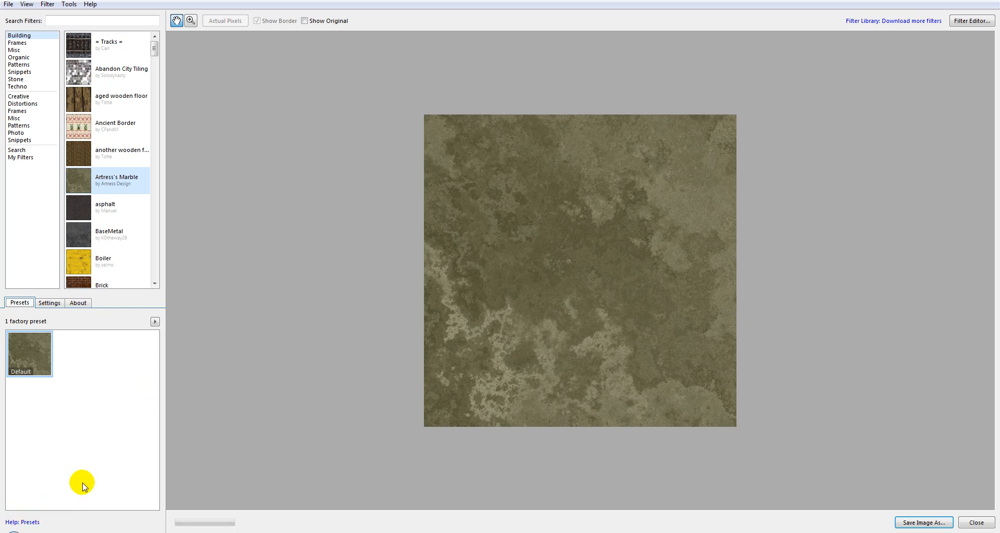
{"action": "mouse_move", "coordinate": [27, 510]}
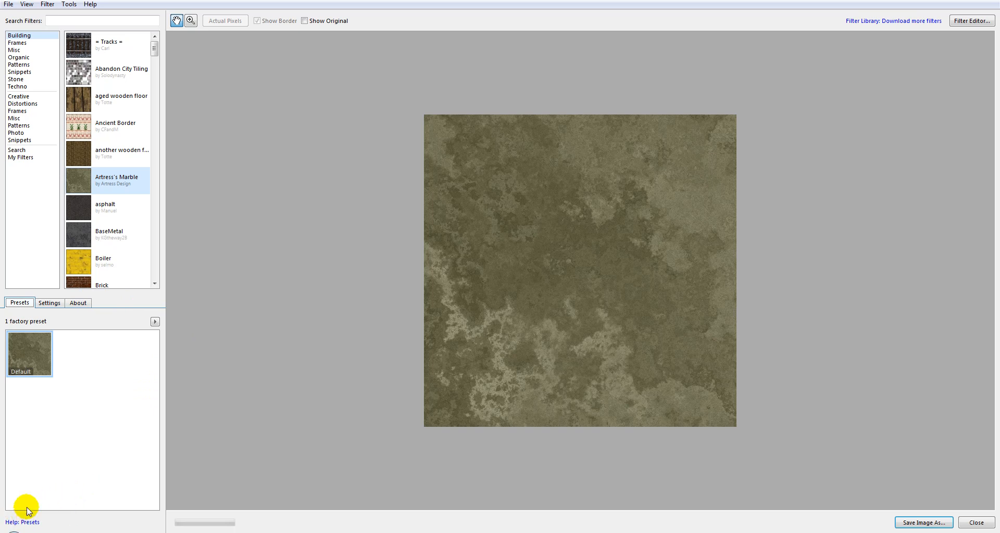
{"action": "mouse_move", "coordinate": [892, 20]}
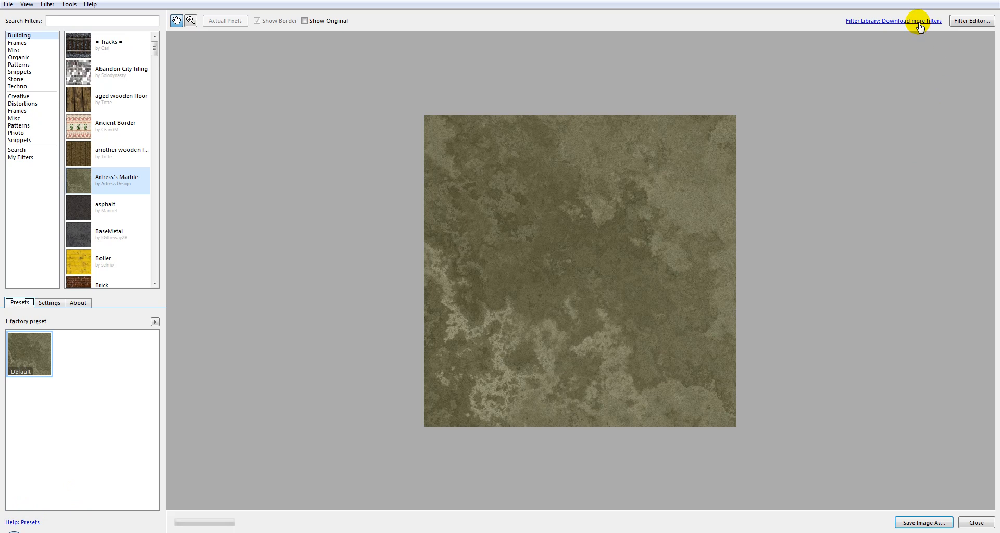
{"action": "mouse_move", "coordinate": [185, 395]}
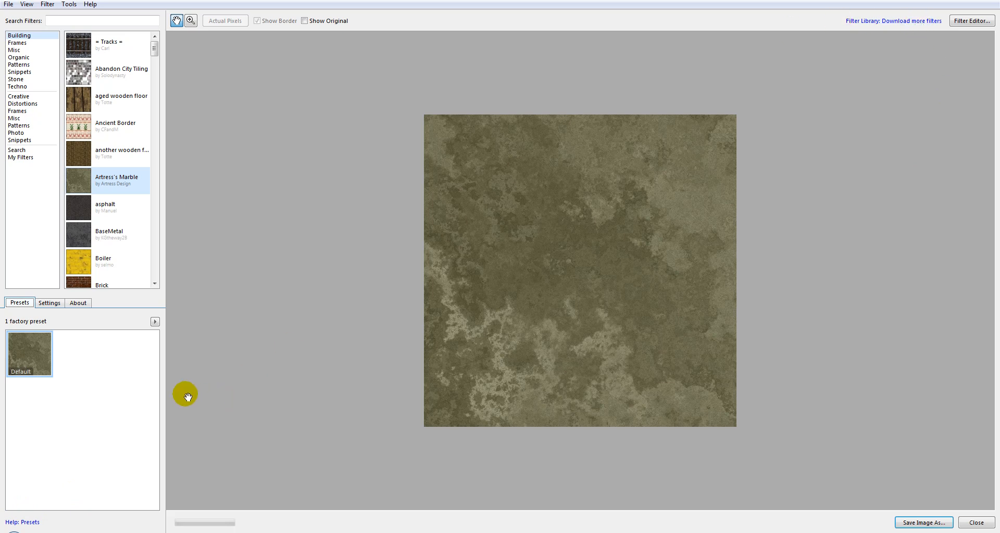
{"action": "mouse_move", "coordinate": [24, 523]}
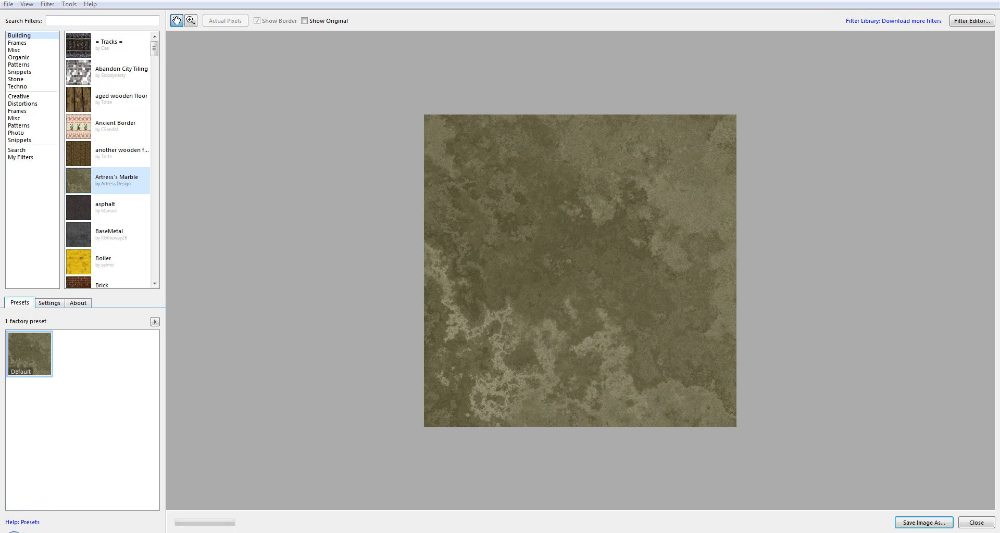
{"action": "mouse_move", "coordinate": [24, 522]}
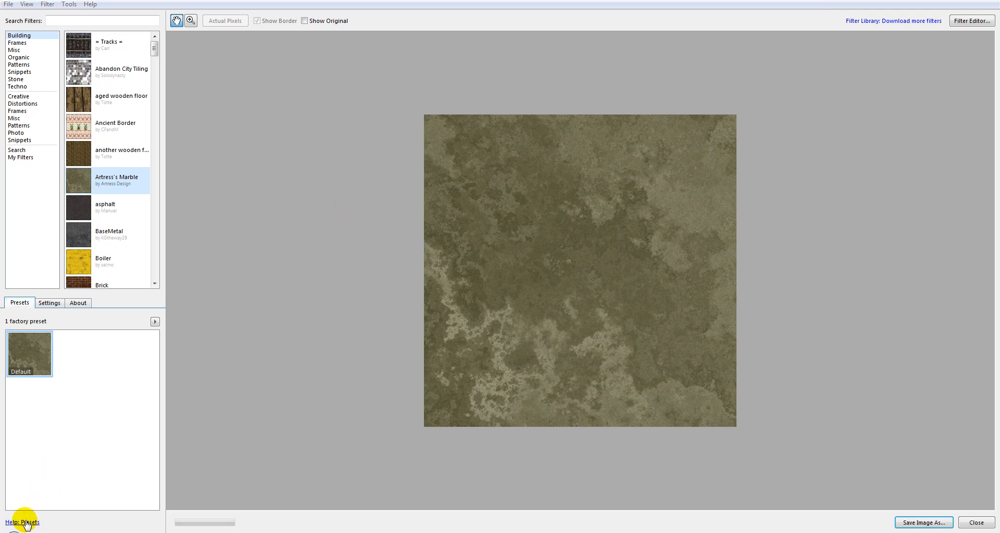
{"action": "mouse_move", "coordinate": [910, 16]}
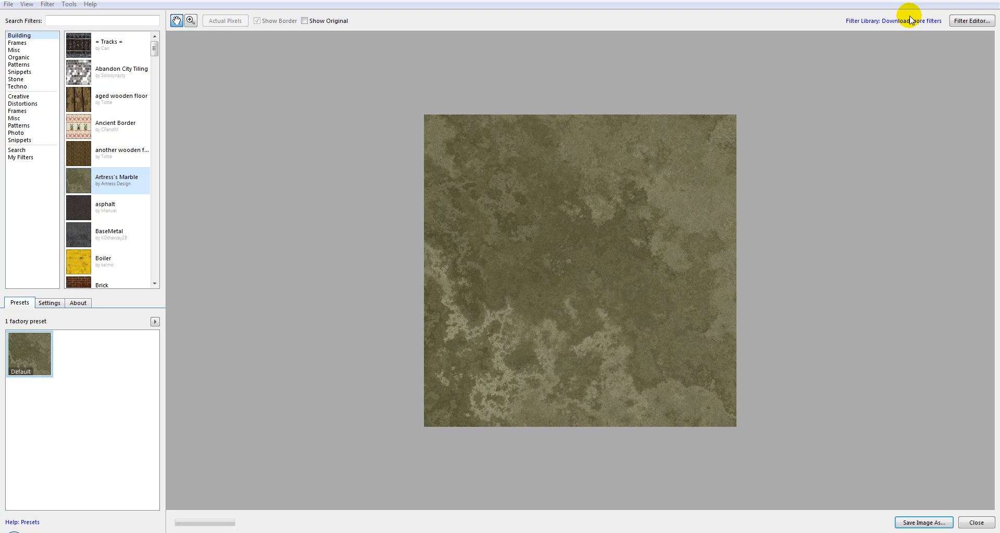
{"action": "mouse_move", "coordinate": [905, 27]}
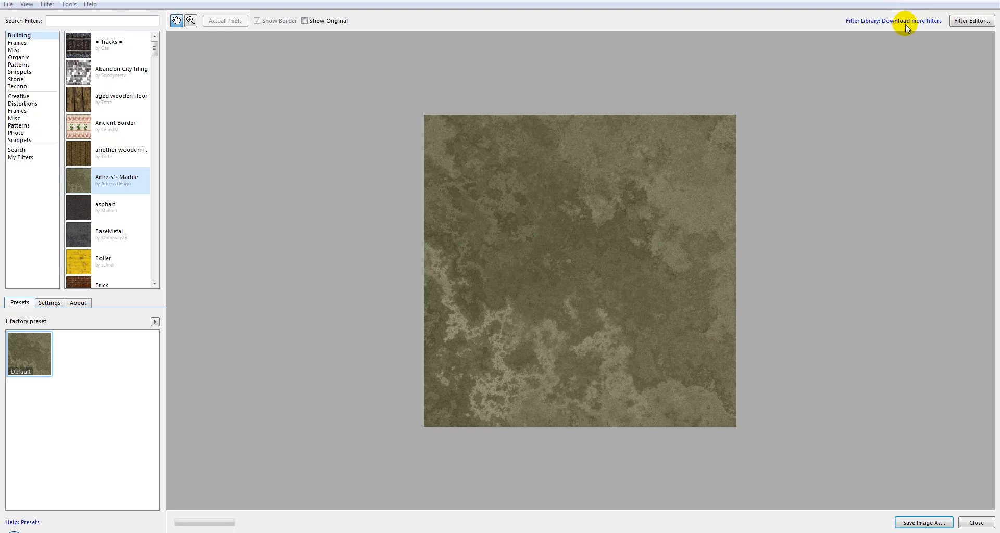
{"action": "mouse_move", "coordinate": [789, 371]}
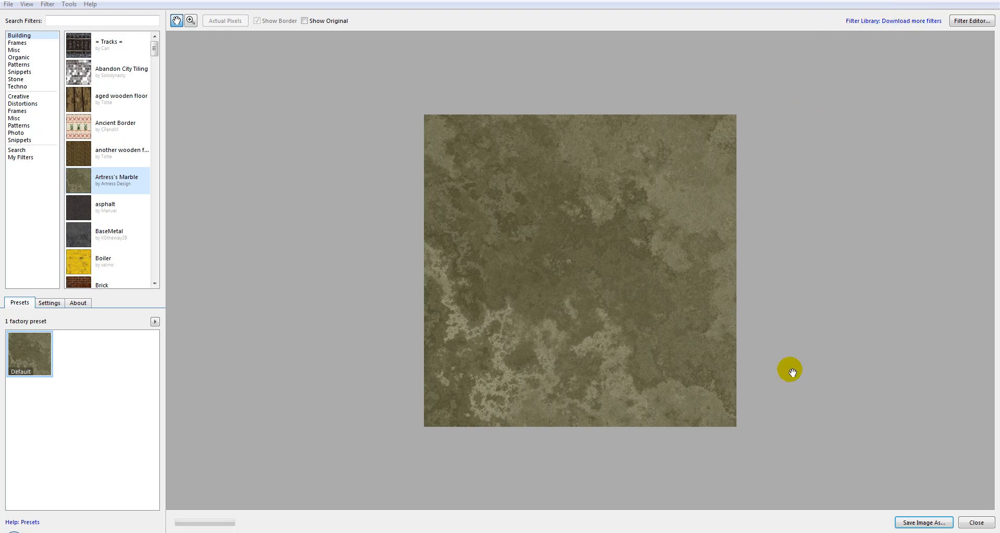
{"action": "mouse_move", "coordinate": [771, 336]}
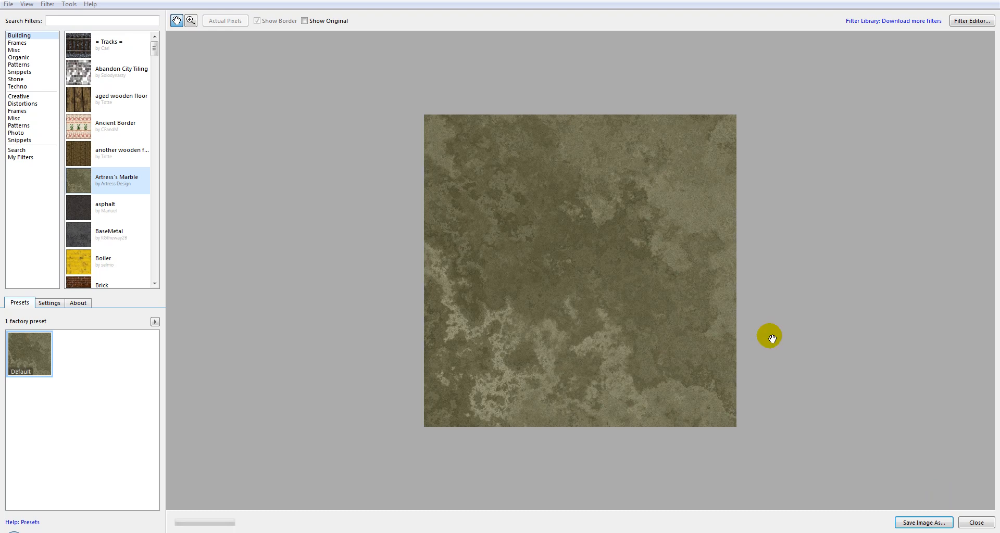
{"action": "left_click", "coordinate": [8, 4]}
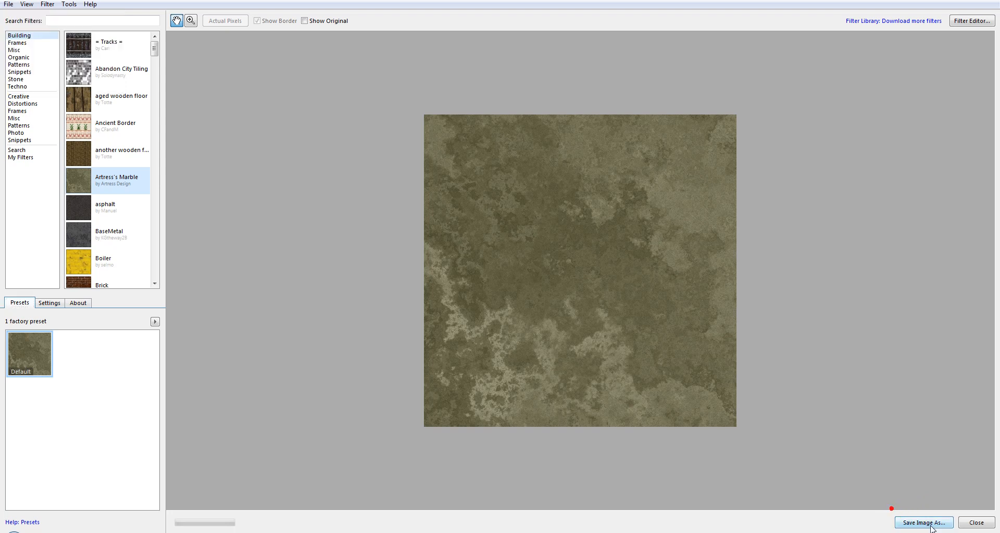
{"action": "mouse_move", "coordinate": [854, 225]}
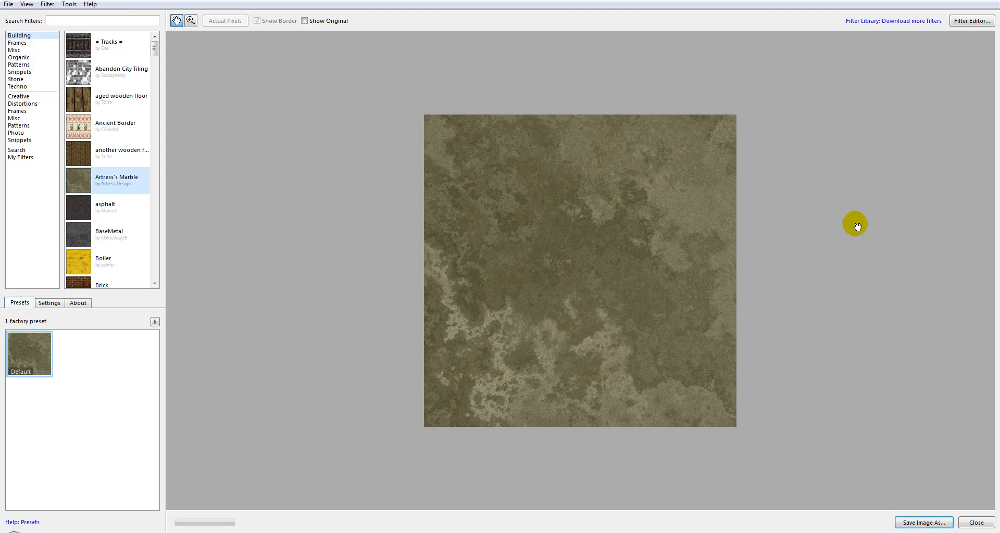
{"action": "mouse_move", "coordinate": [47, 5]}
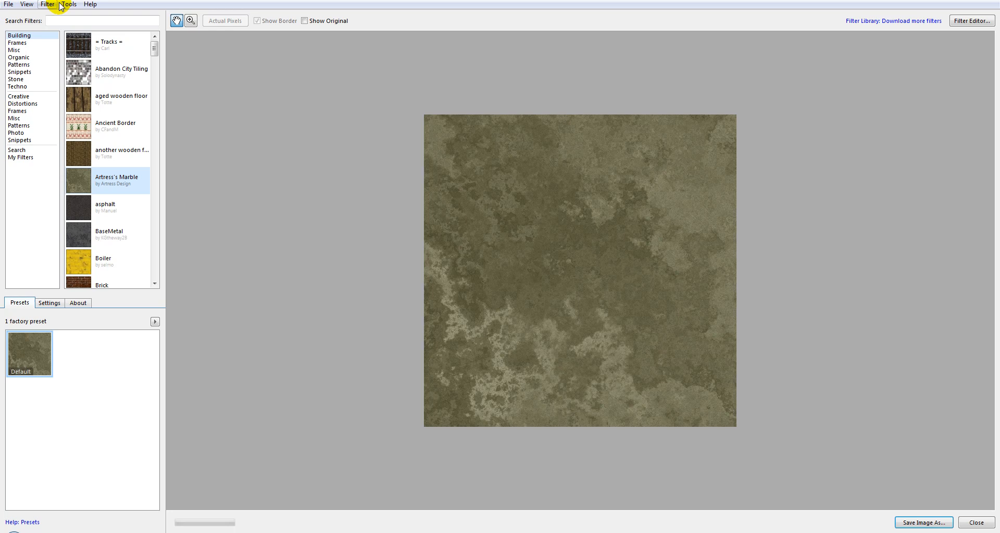
Start a new image from the File menu, proposing a 600 by 600 pixel canvas
{"action": "left_click", "coordinate": [8, 4]}
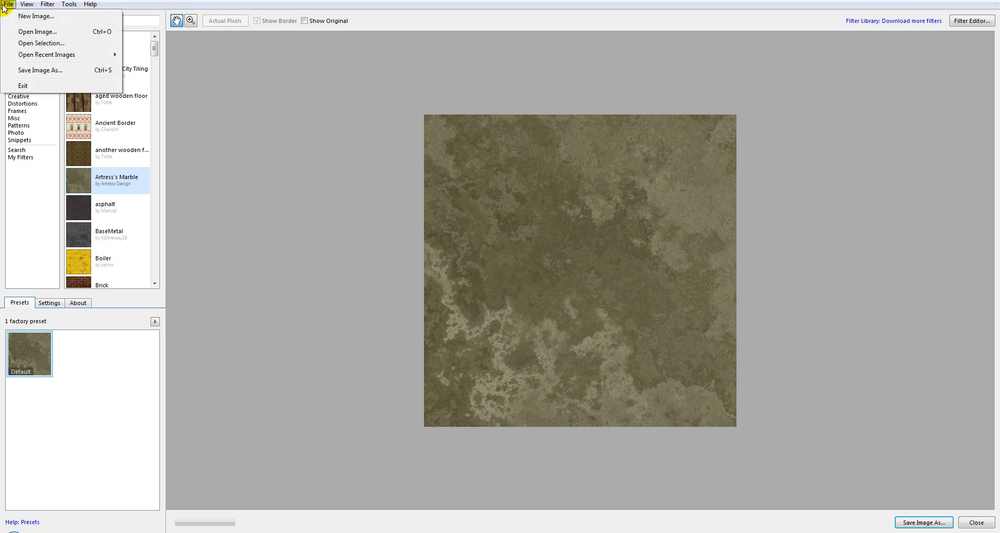
{"action": "mouse_move", "coordinate": [36, 16]}
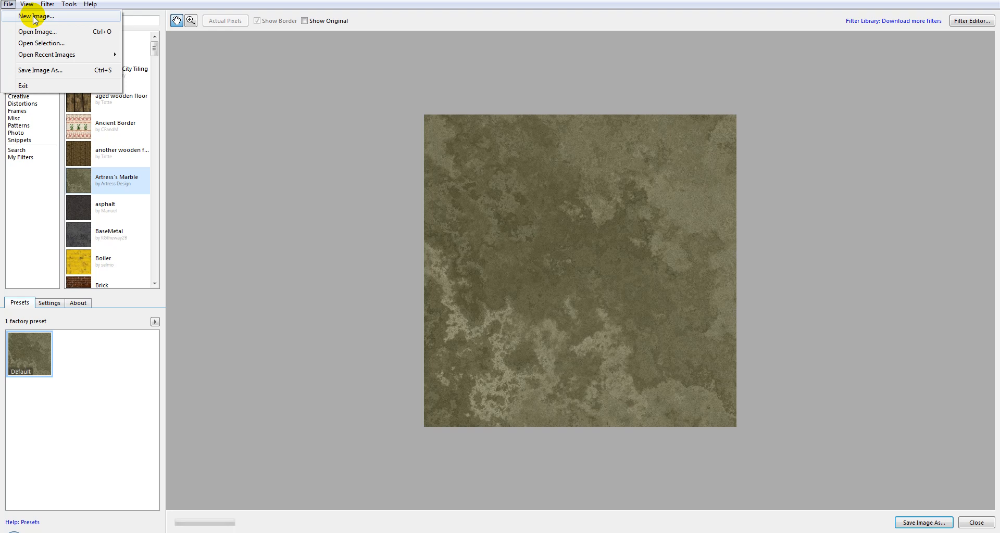
{"action": "left_click", "coordinate": [37, 15]}
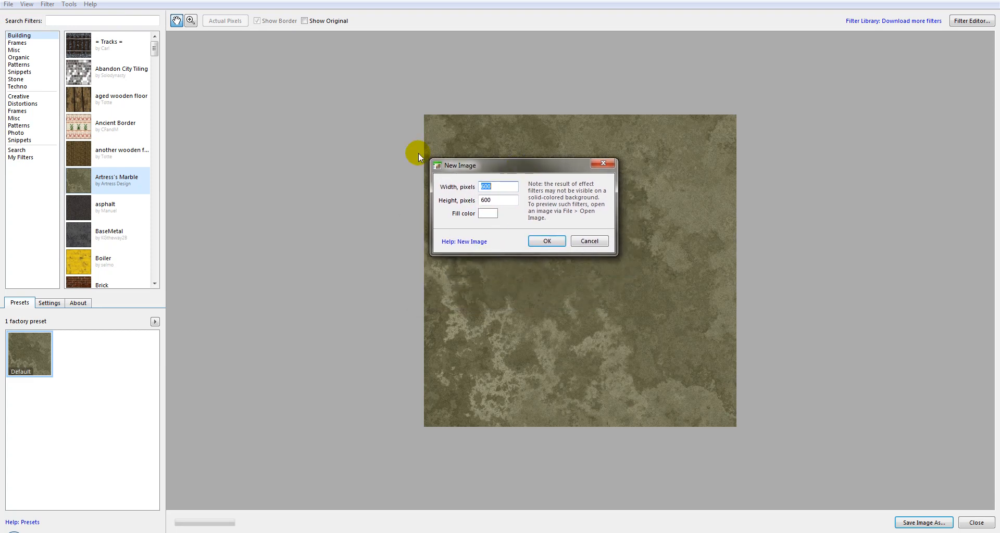
{"action": "mouse_move", "coordinate": [438, 178]}
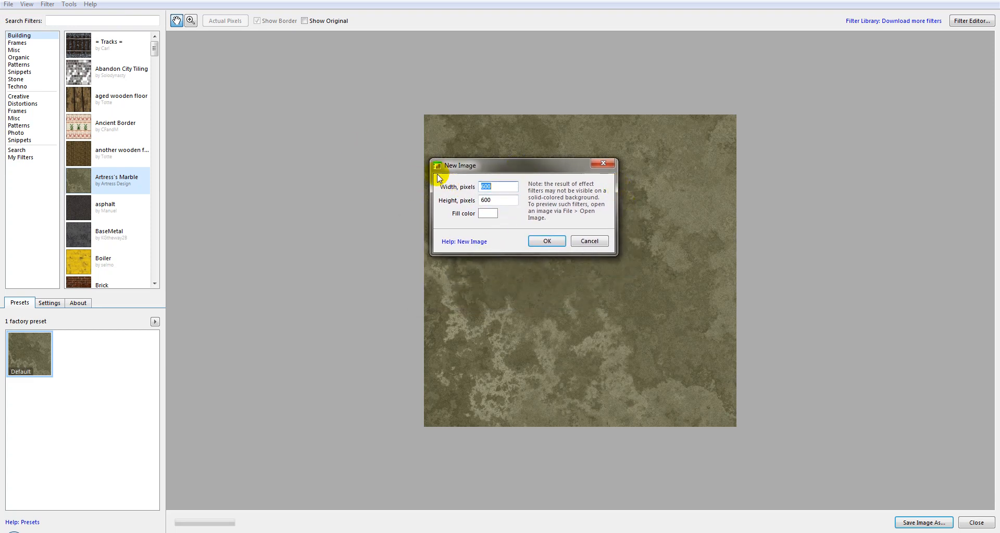
{"action": "mouse_move", "coordinate": [507, 190]}
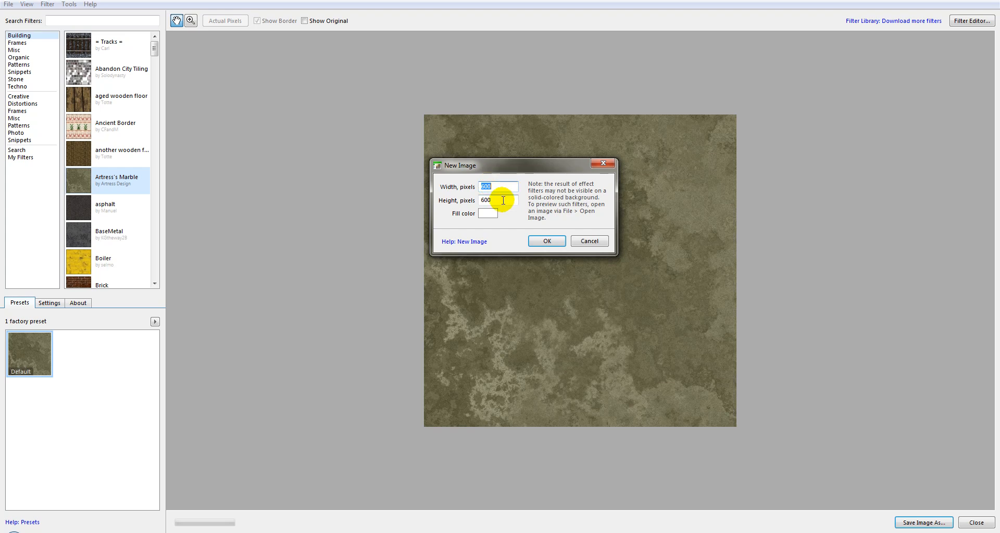
{"action": "mouse_move", "coordinate": [447, 187]}
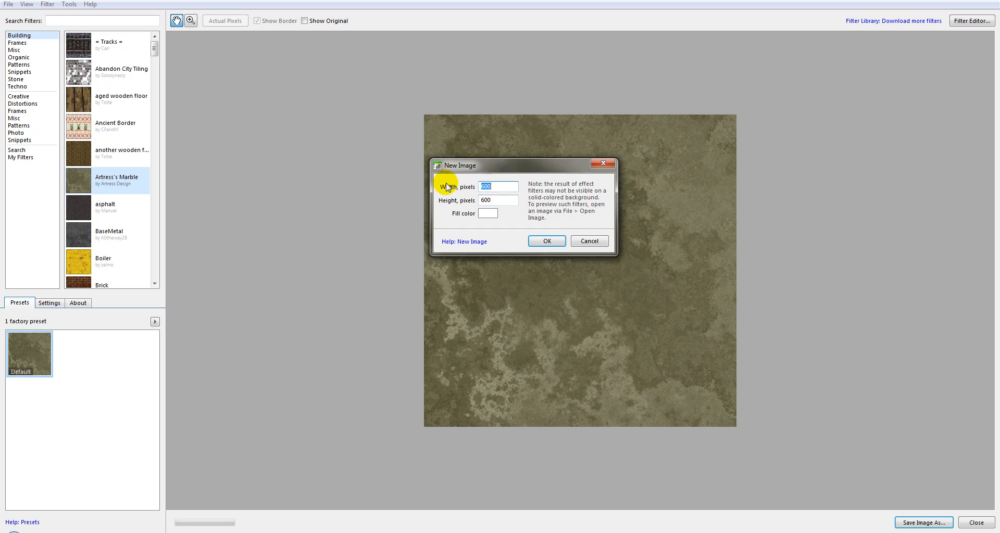
{"action": "mouse_move", "coordinate": [503, 166]}
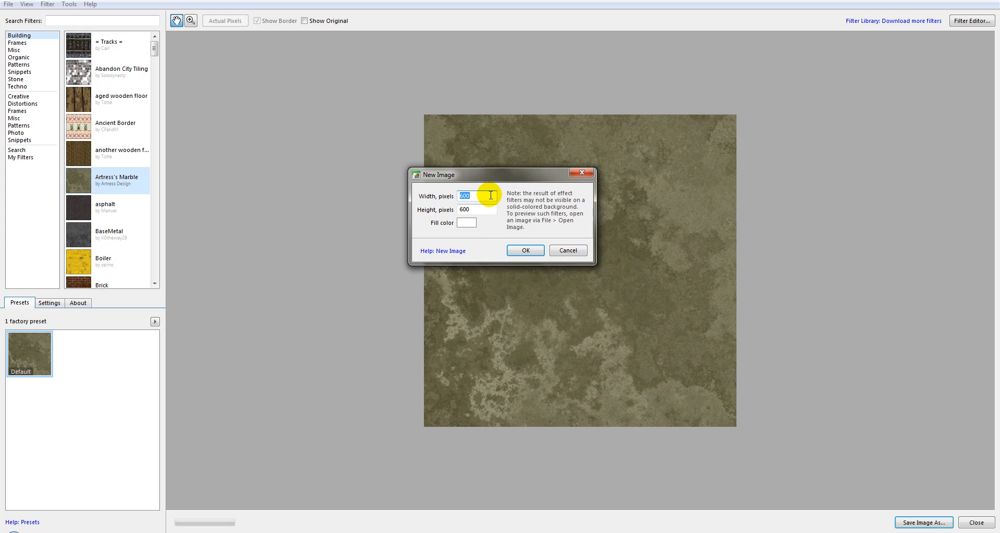
{"action": "mouse_move", "coordinate": [496, 219]}
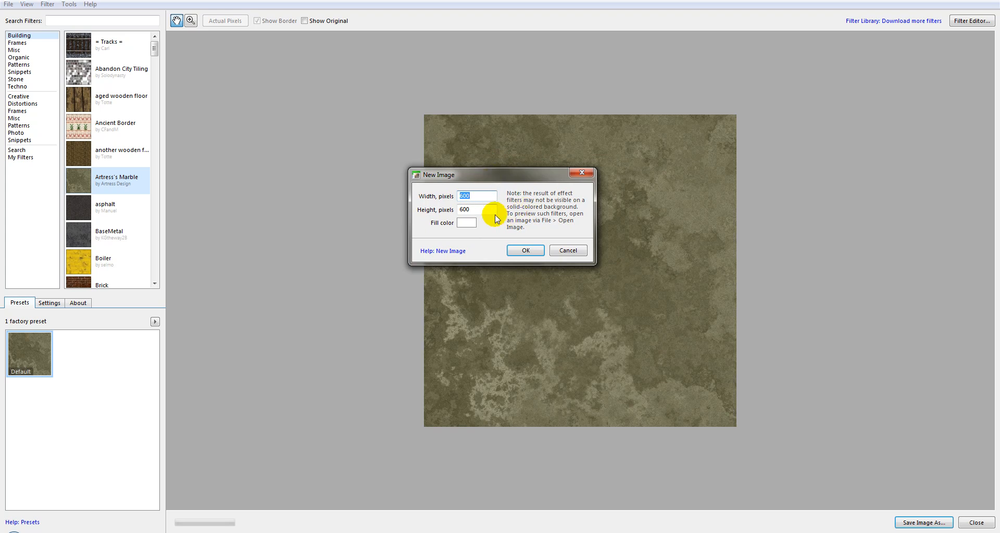
{"action": "mouse_move", "coordinate": [577, 185]}
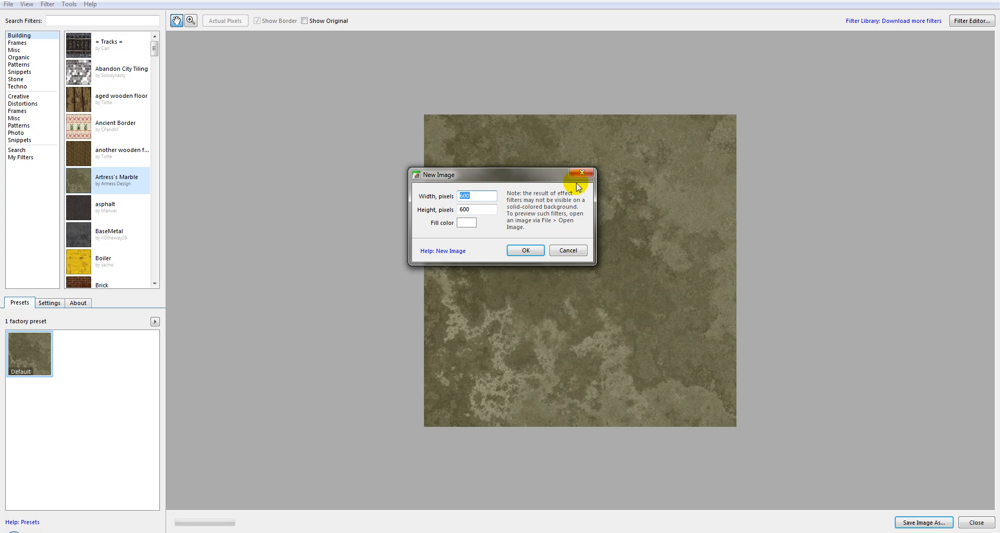
{"action": "mouse_move", "coordinate": [494, 182]}
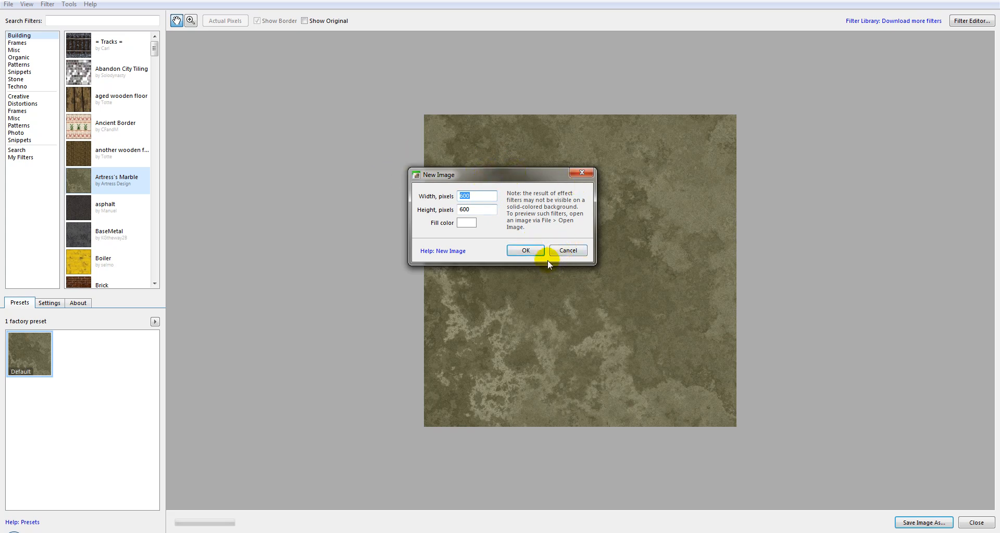
Confirm the 600×600 image so the Artress's Marble preview fills it
{"action": "left_click", "coordinate": [524, 249]}
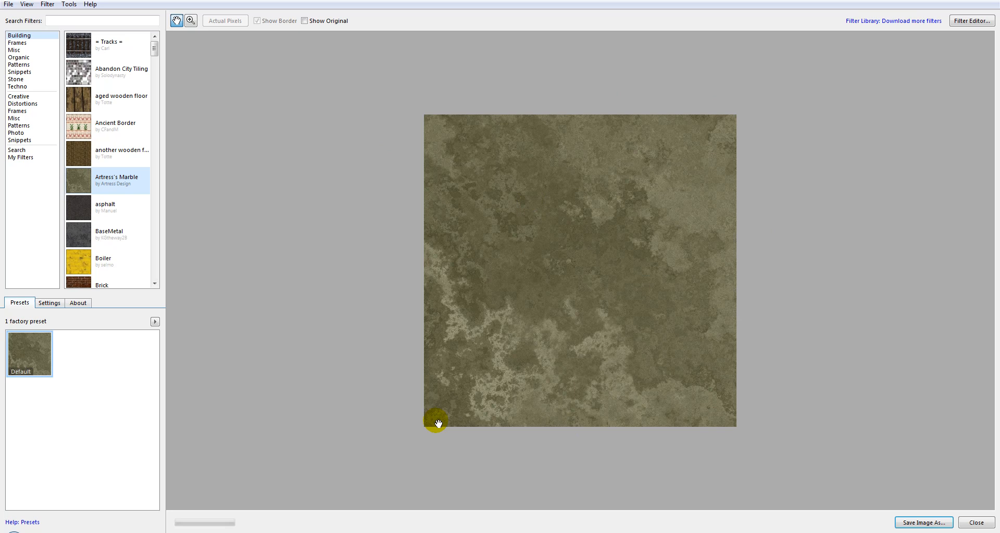
{"action": "mouse_move", "coordinate": [217, 157]}
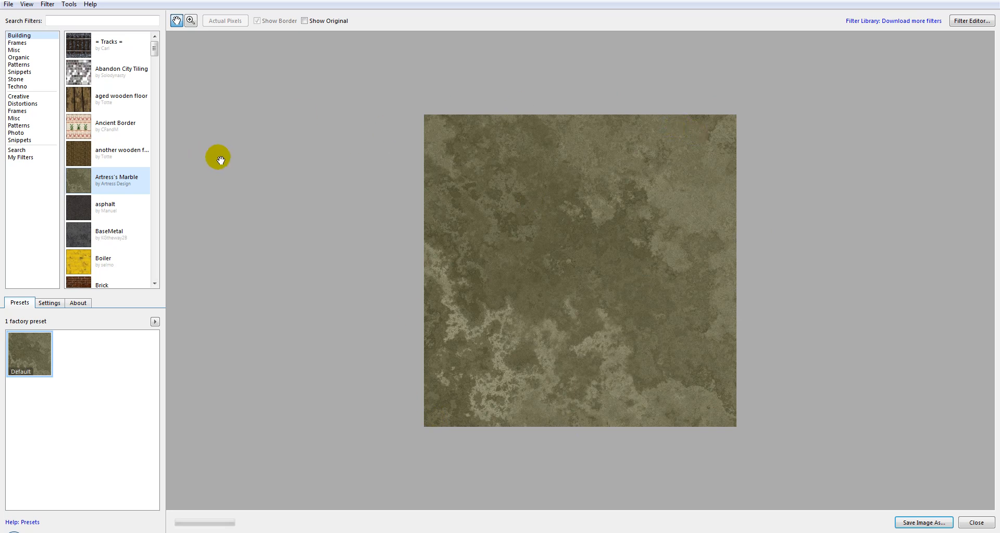
{"action": "mouse_move", "coordinate": [976, 470]}
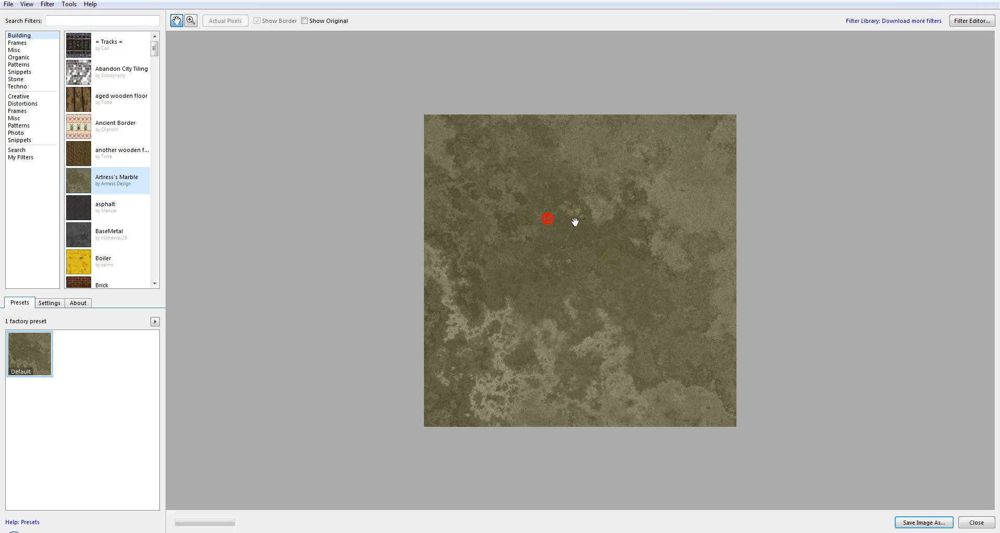
{"action": "left_click", "coordinate": [225, 21]}
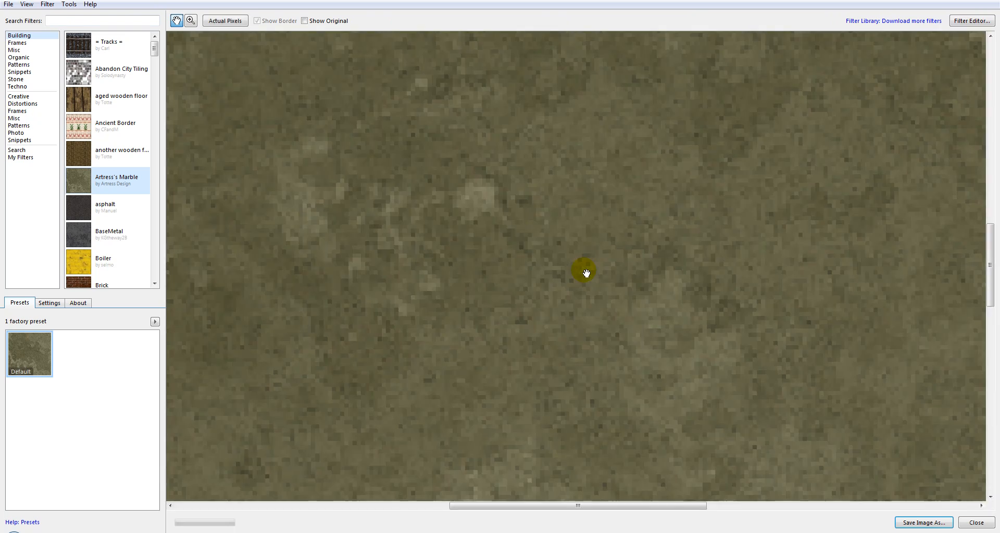
{"action": "left_click_drag", "start_coordinate": [585, 270], "coordinate": [600, 196]}
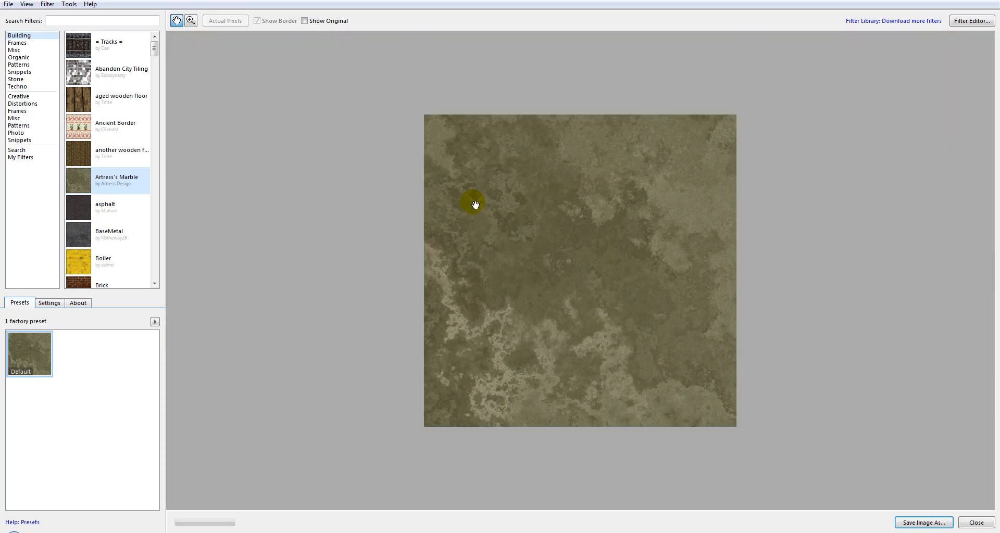
{"action": "mouse_move", "coordinate": [578, 201]}
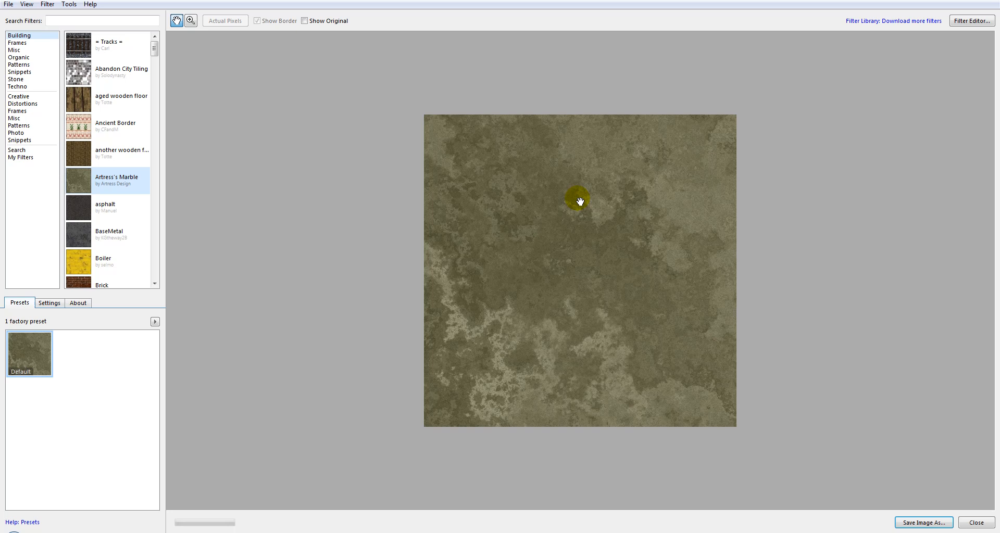
{"action": "mouse_move", "coordinate": [572, 191]}
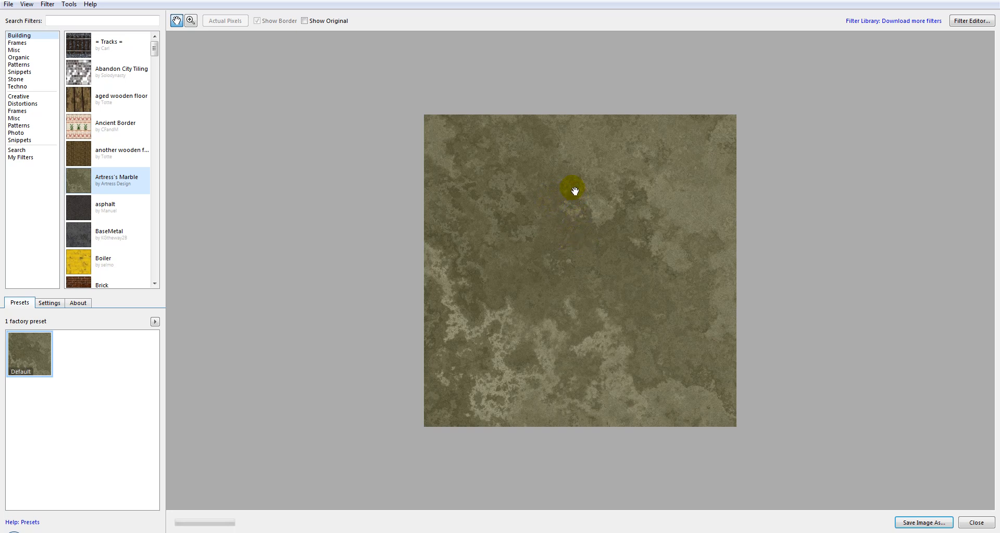
{"action": "mouse_move", "coordinate": [789, 446]}
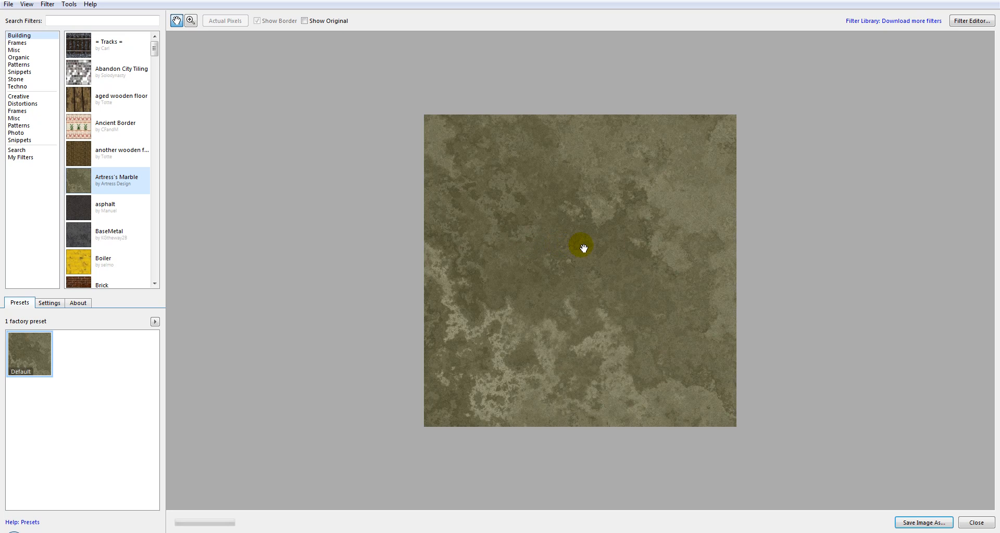
{"action": "mouse_move", "coordinate": [391, 183]}
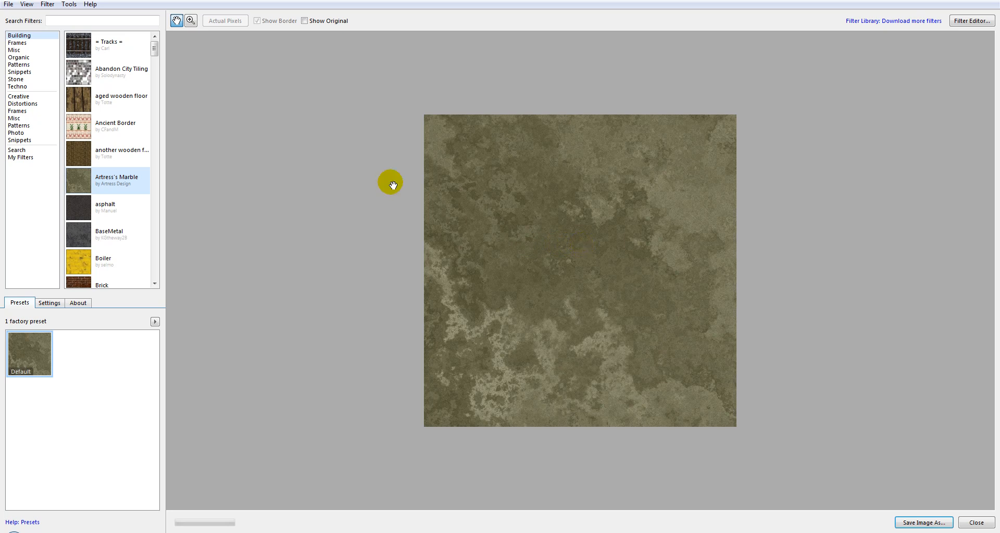
{"action": "mouse_move", "coordinate": [138, 75]}
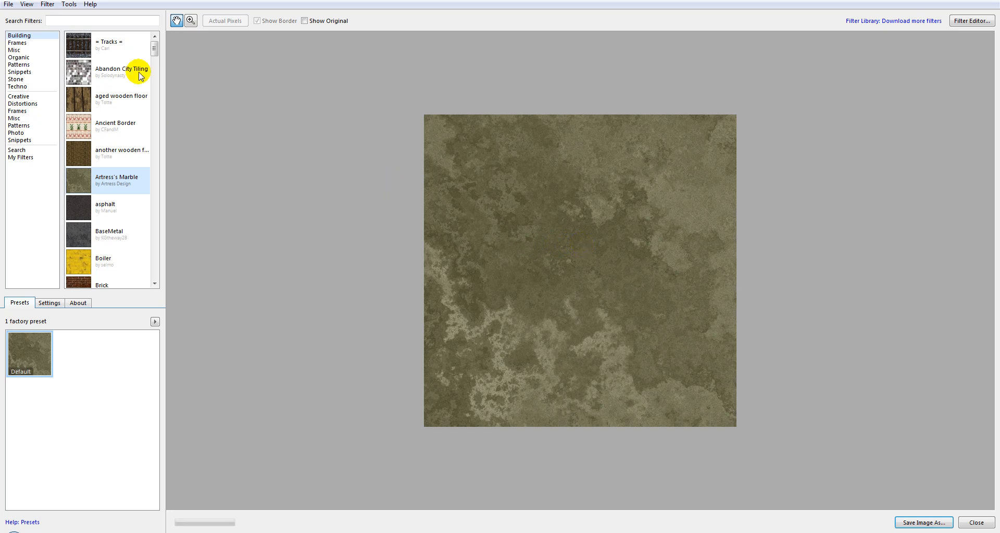
{"action": "mouse_move", "coordinate": [27, 4]}
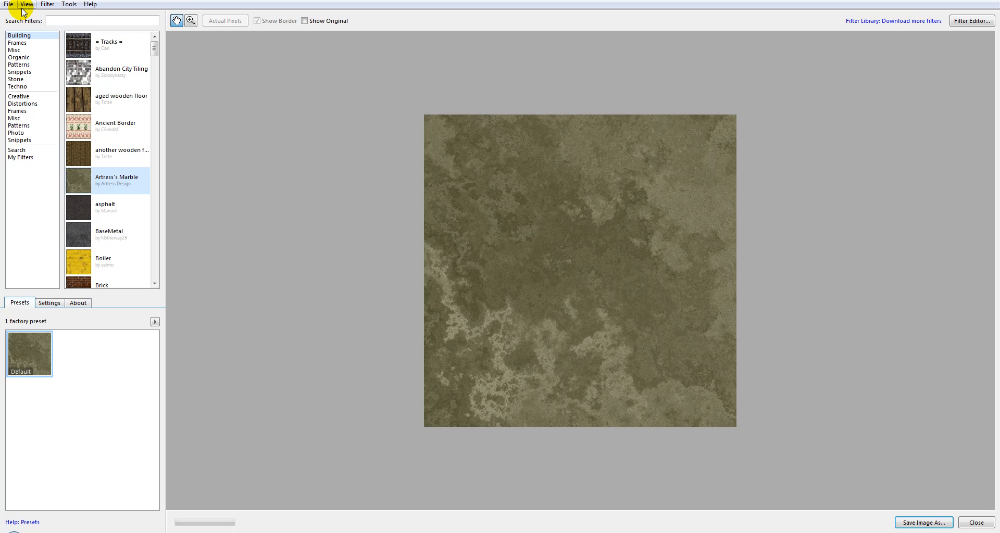
{"action": "mouse_move", "coordinate": [484, 249]}
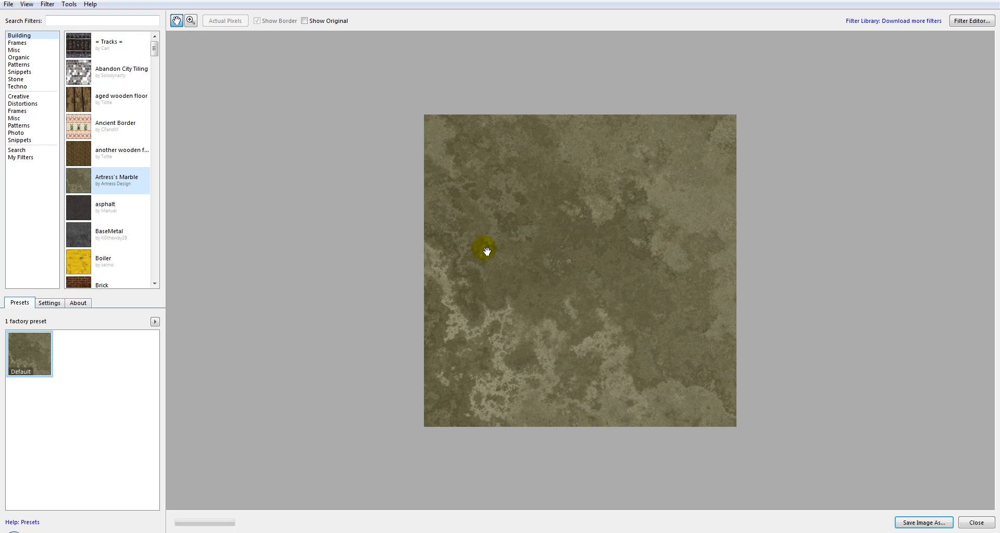
{"action": "left_click", "coordinate": [225, 21]}
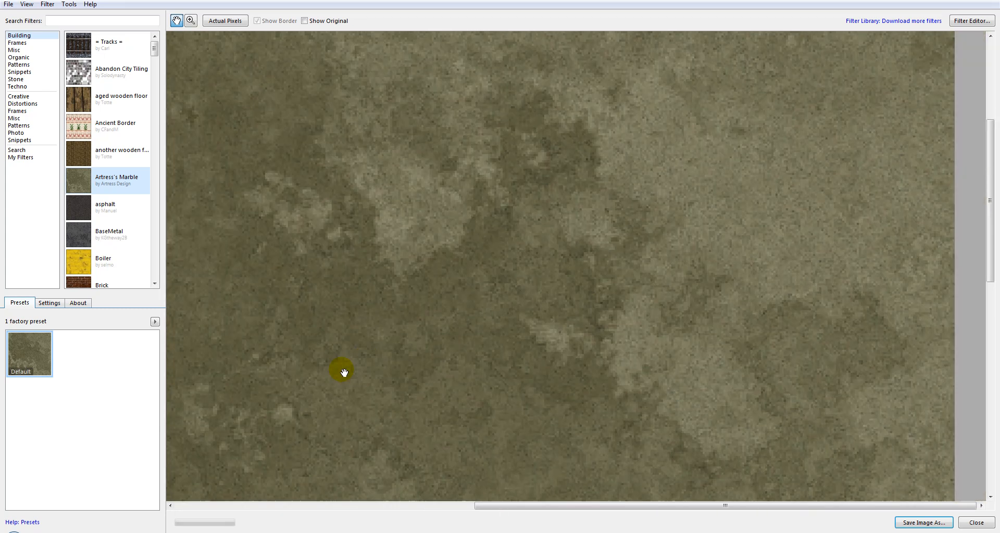
{"action": "left_click_drag", "start_coordinate": [342, 372], "coordinate": [483, 64]}
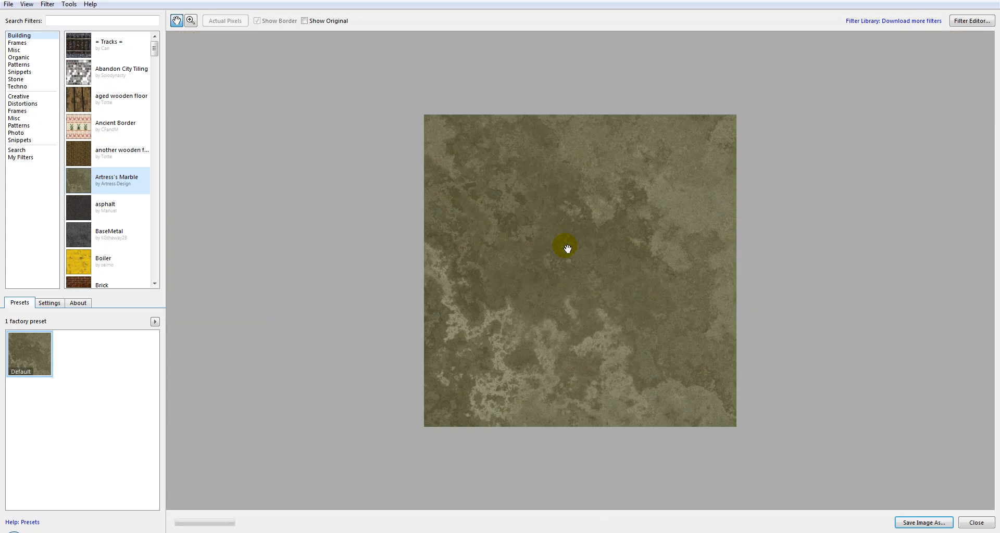
{"action": "mouse_move", "coordinate": [243, 72]}
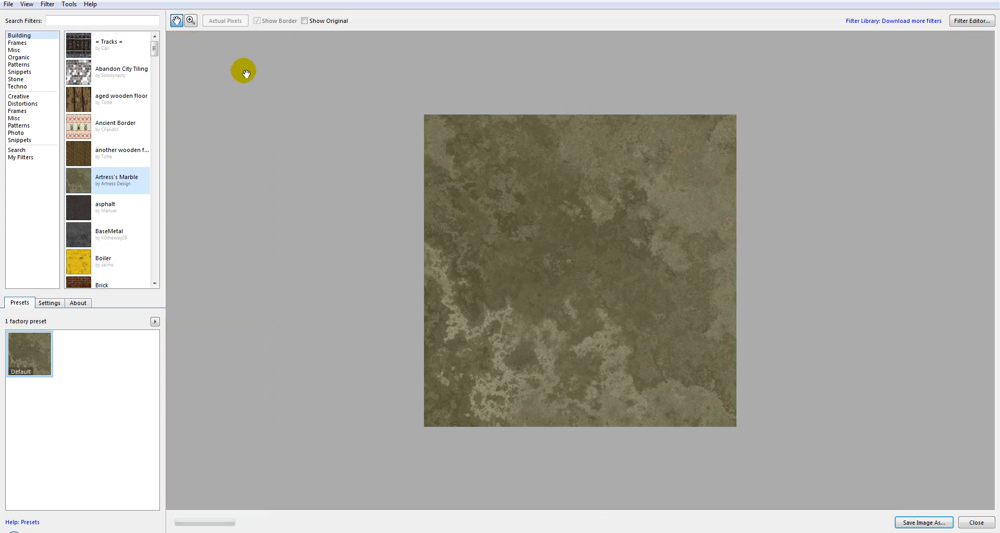
{"action": "mouse_move", "coordinate": [273, 117]}
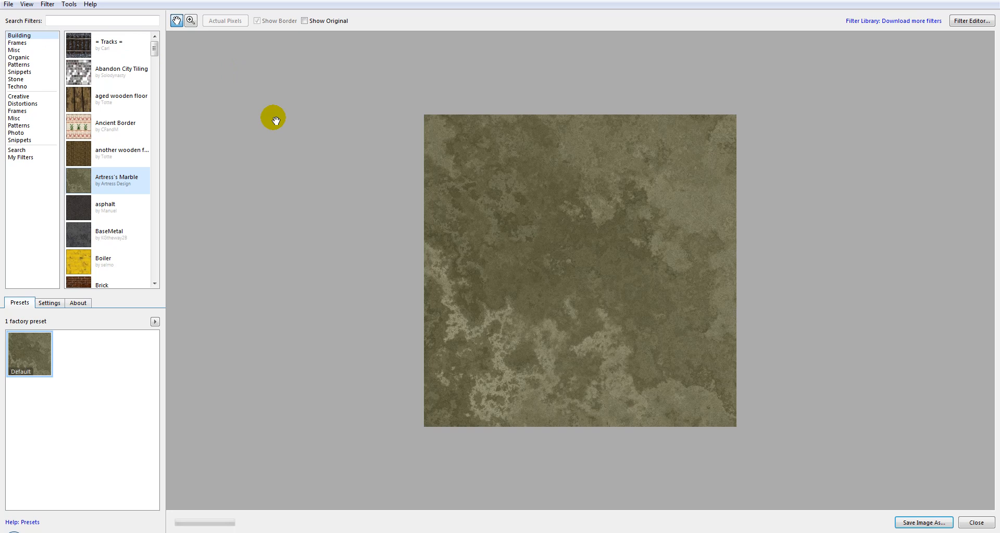
{"action": "mouse_move", "coordinate": [367, 120]}
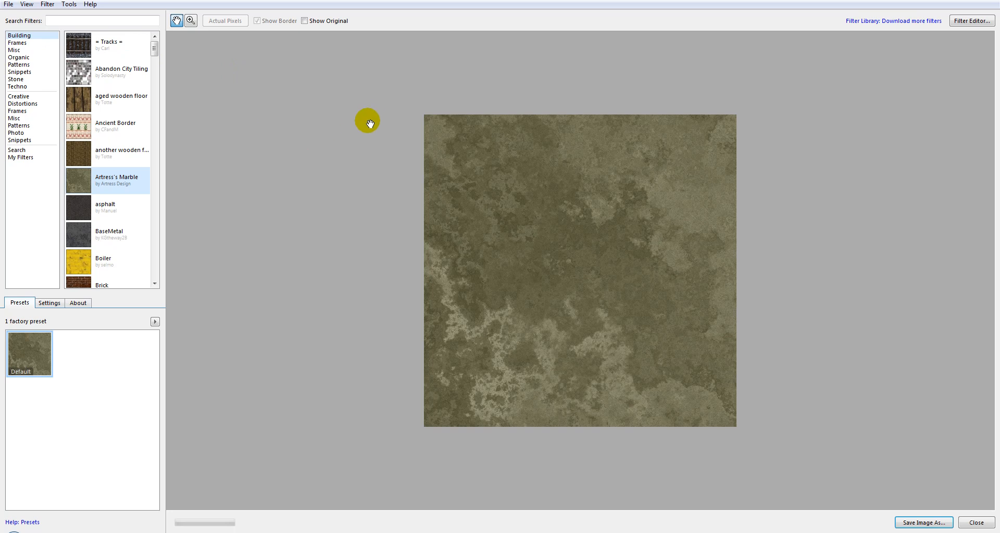
{"action": "mouse_move", "coordinate": [972, 21]}
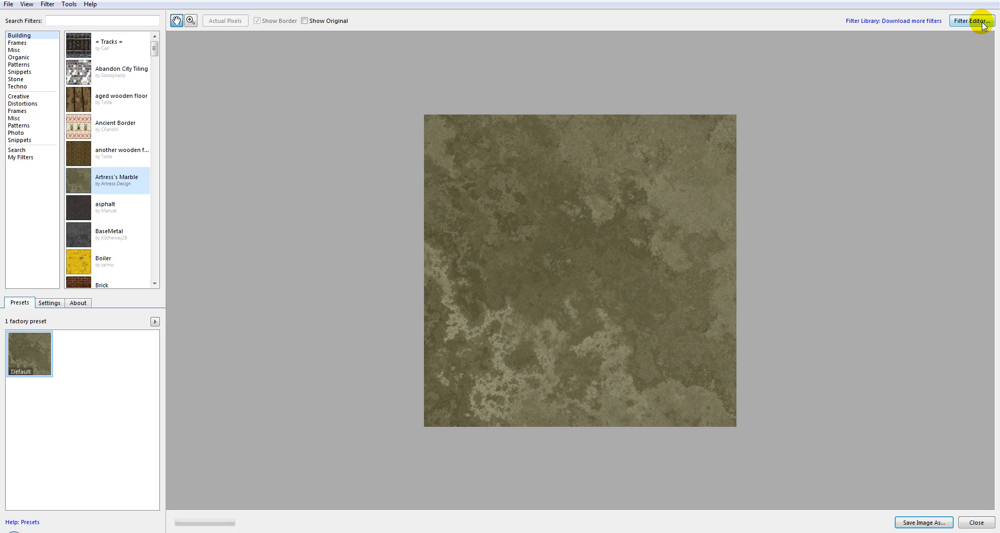
{"action": "mouse_move", "coordinate": [377, 174]}
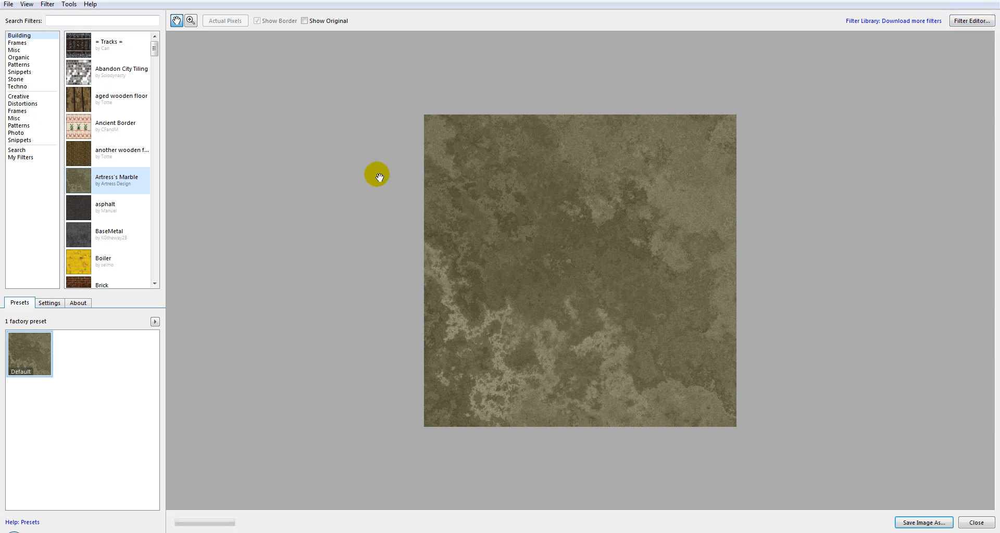
{"action": "mouse_move", "coordinate": [267, 141]}
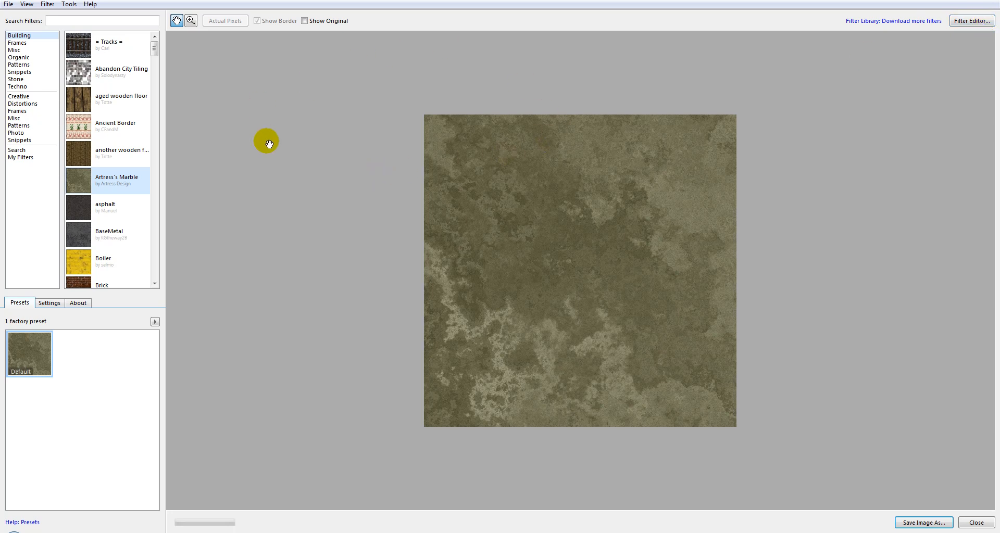
{"action": "mouse_move", "coordinate": [129, 87]}
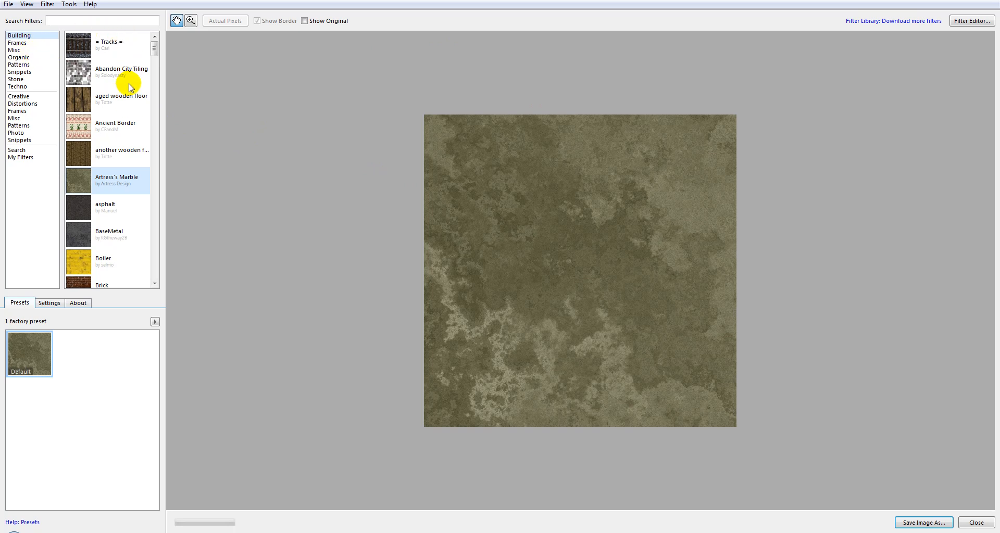
{"action": "mouse_move", "coordinate": [148, 214]}
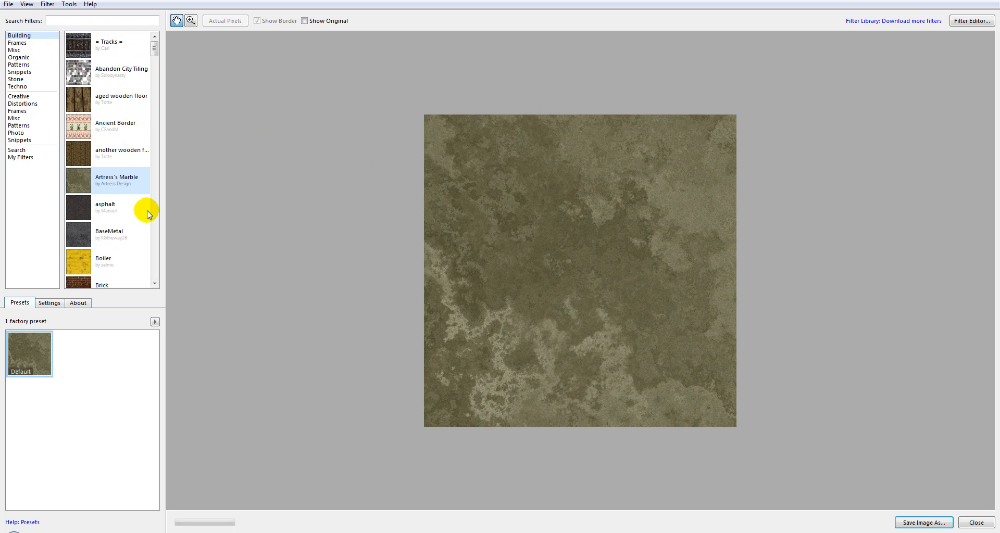
{"action": "mouse_move", "coordinate": [321, 214]}
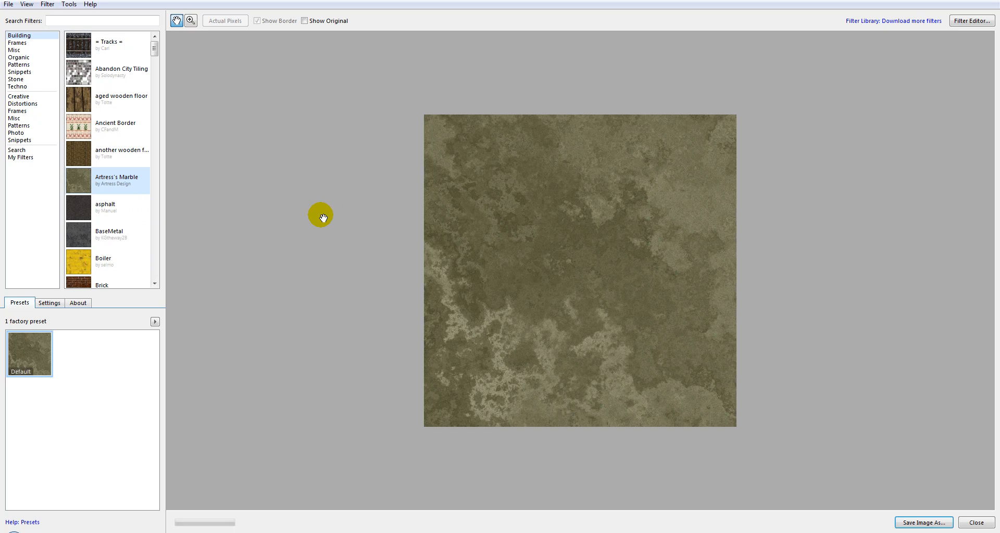
{"action": "mouse_move", "coordinate": [555, 205]}
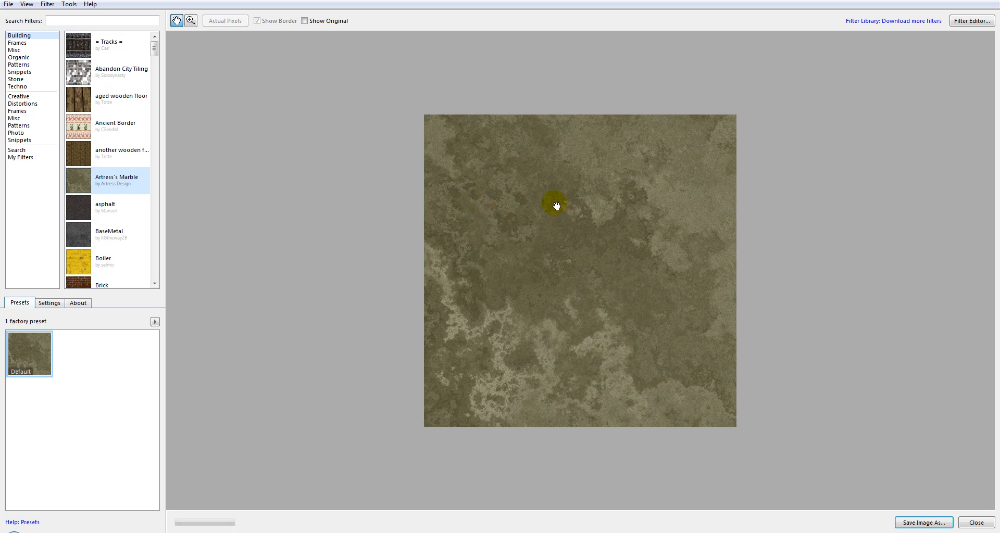
{"action": "mouse_move", "coordinate": [166, 124]}
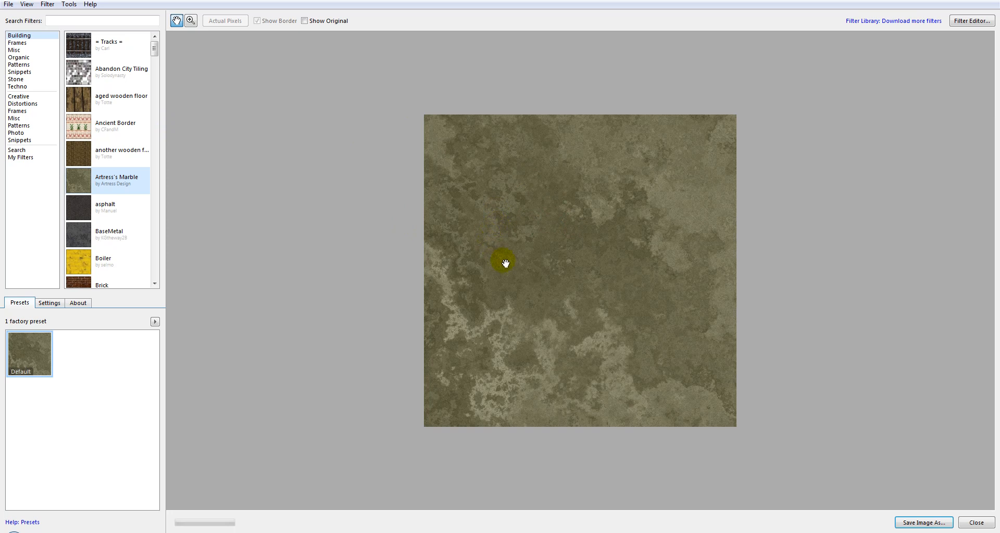
{"action": "mouse_move", "coordinate": [531, 266]}
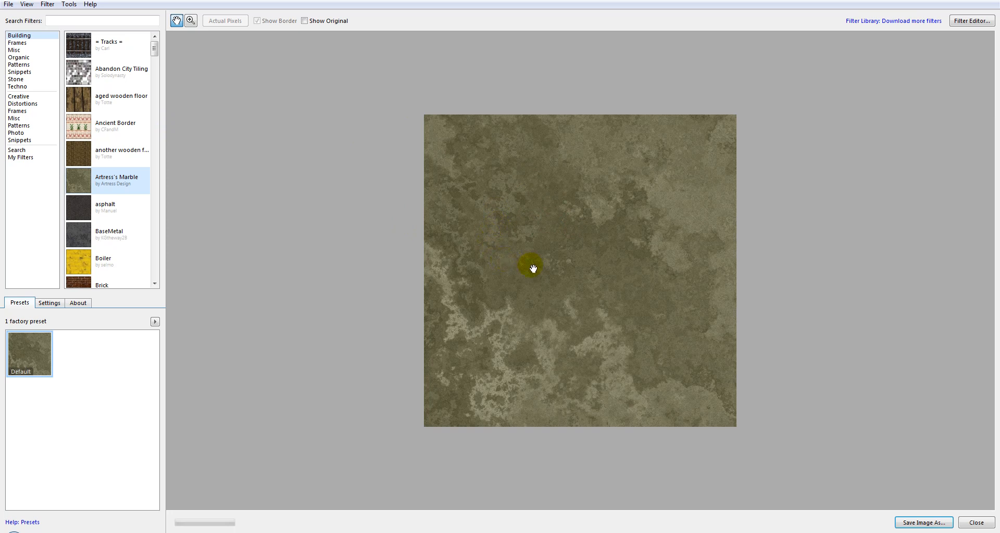